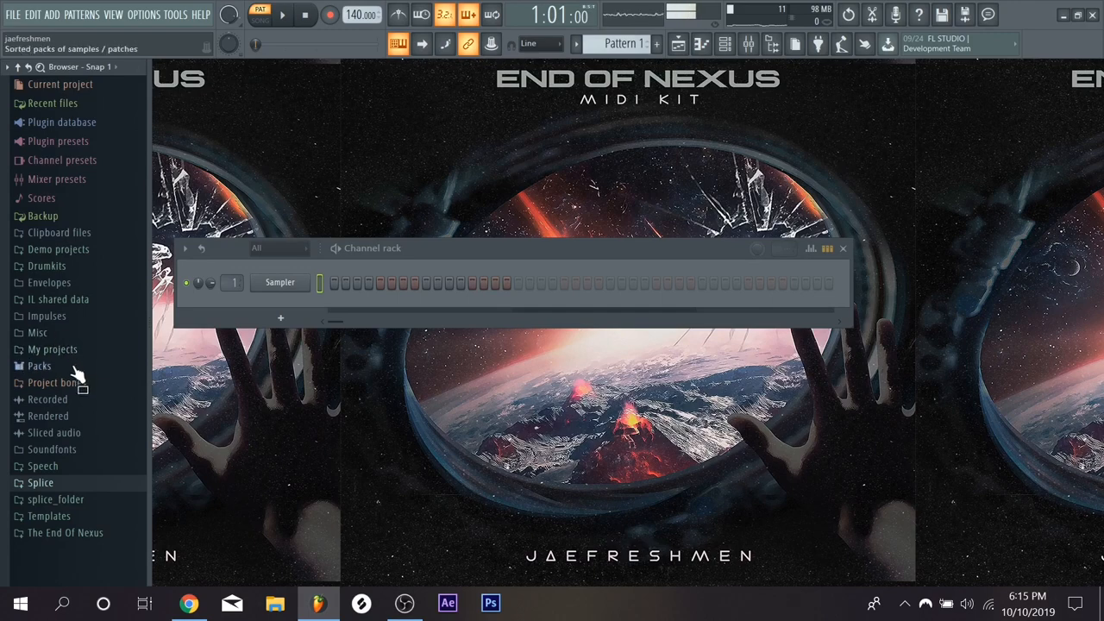
pyautogui.moveTo(86, 377)
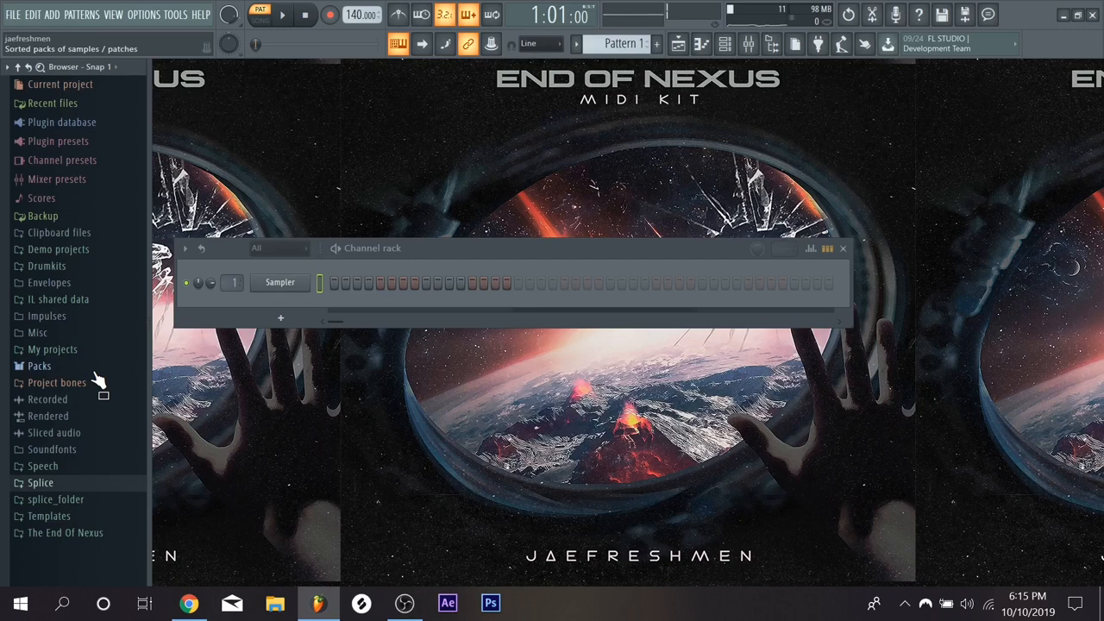
# Step: Expand Drumkits > All Scales Kit > Best Scales > Best Minor Scales in the Browser
pyautogui.click(47, 265)
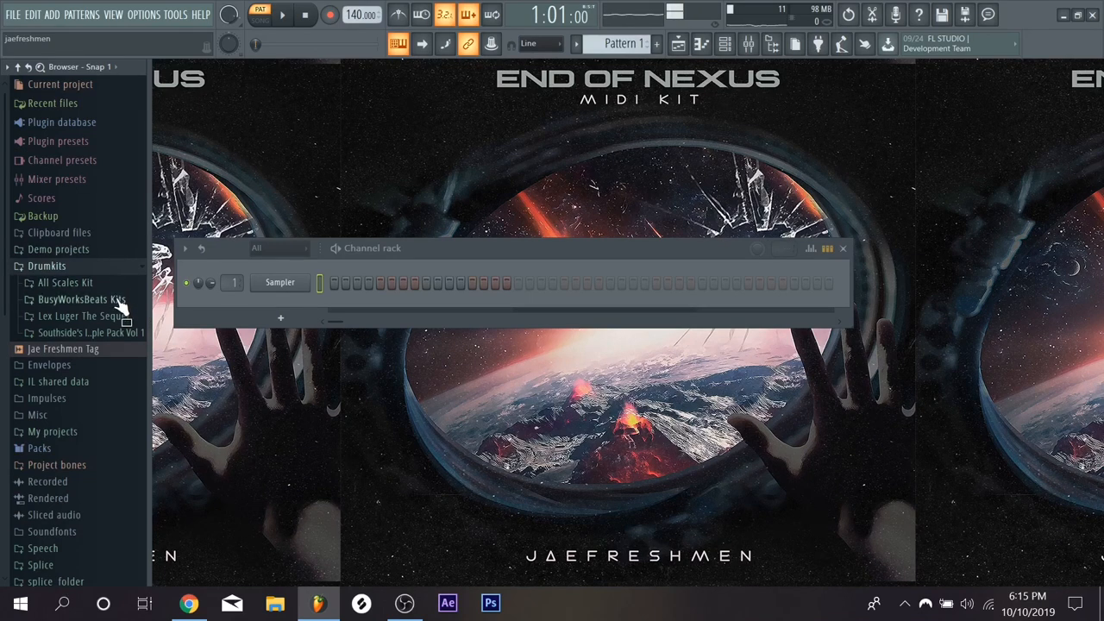
pyautogui.click(66, 282)
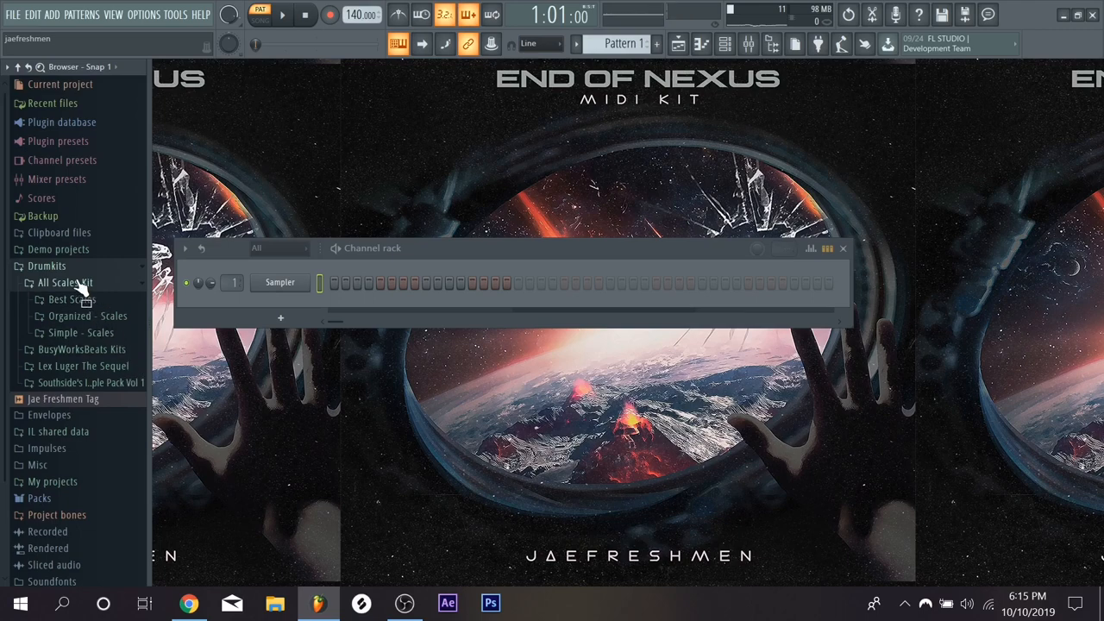
pyautogui.click(73, 299)
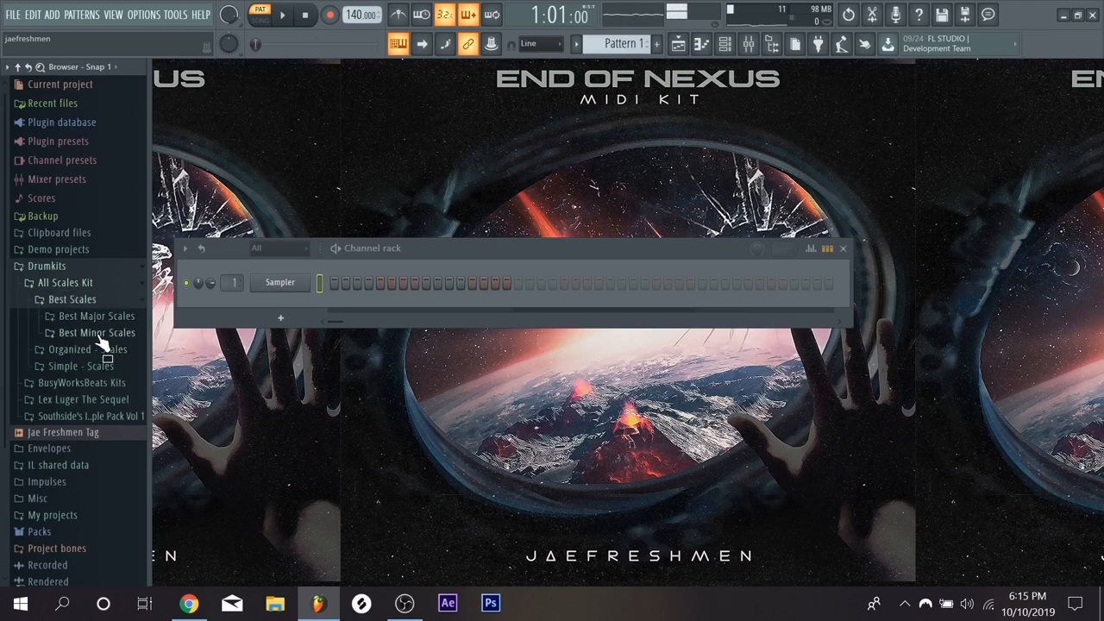
pyautogui.click(96, 332)
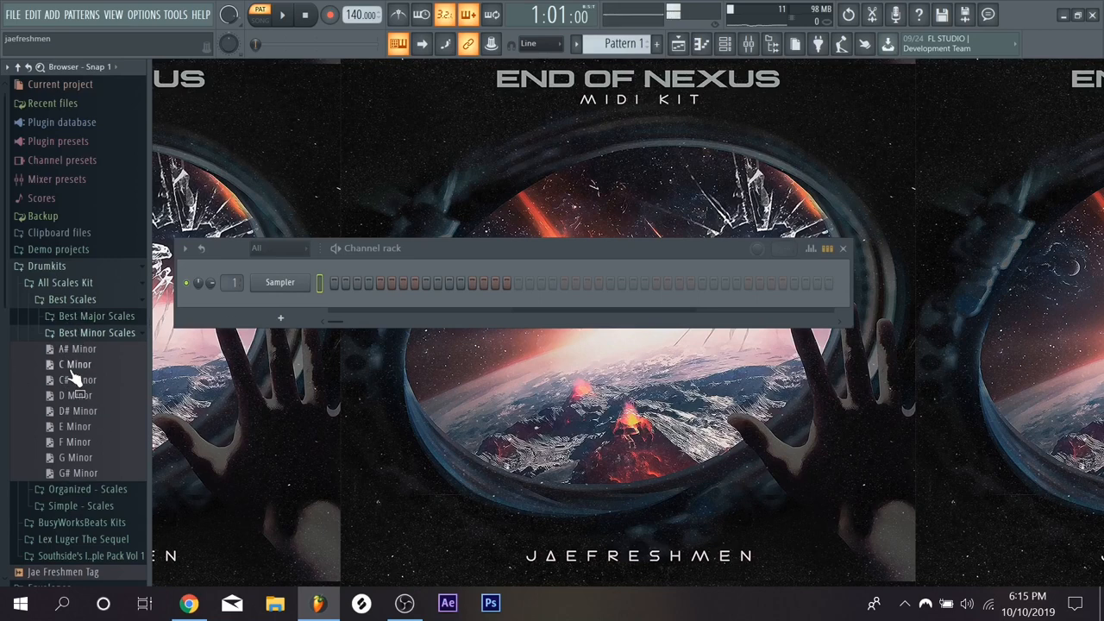
pyautogui.moveTo(182, 535)
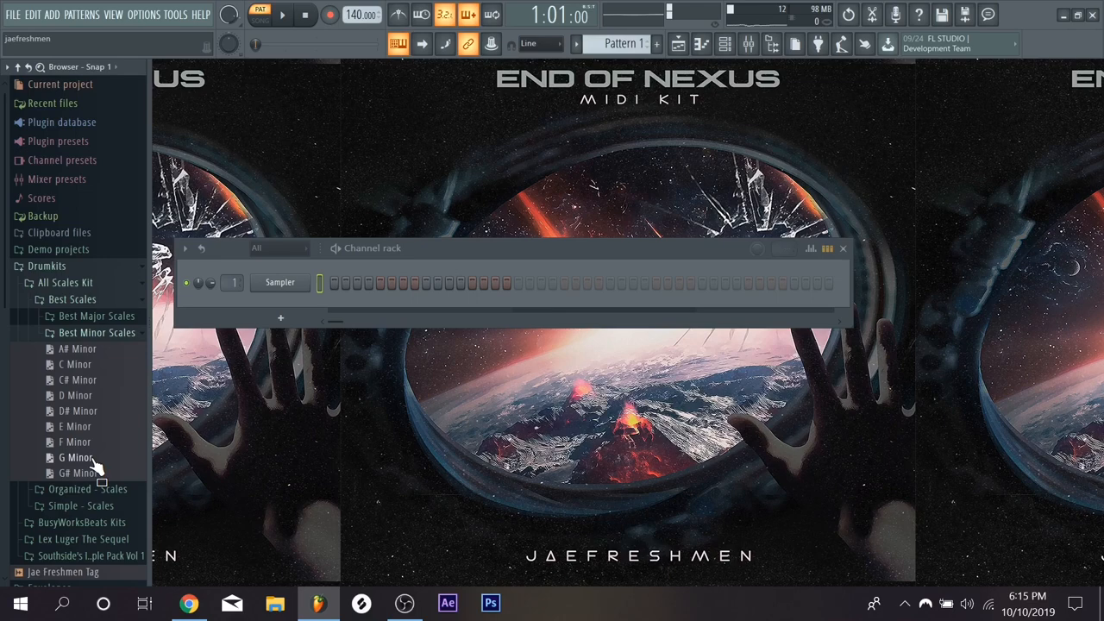
# Step: Load the D Minor scale MIDI onto the Sampler channel, filling its pattern
pyautogui.moveTo(75, 395); pyautogui.dragTo(280, 297)
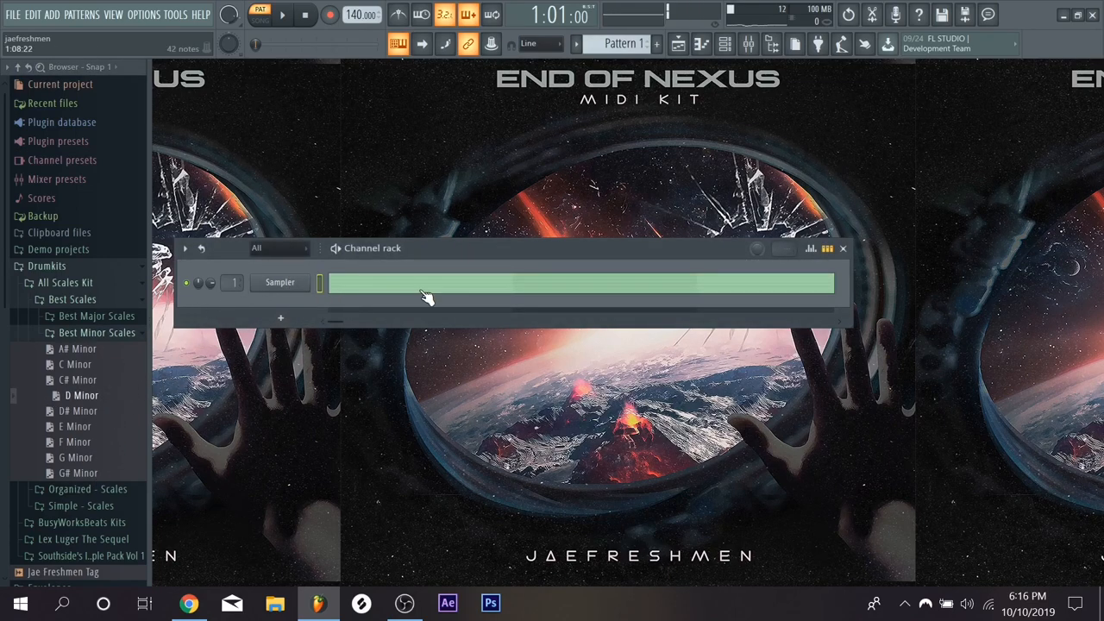
pyautogui.doubleClick(578, 283)
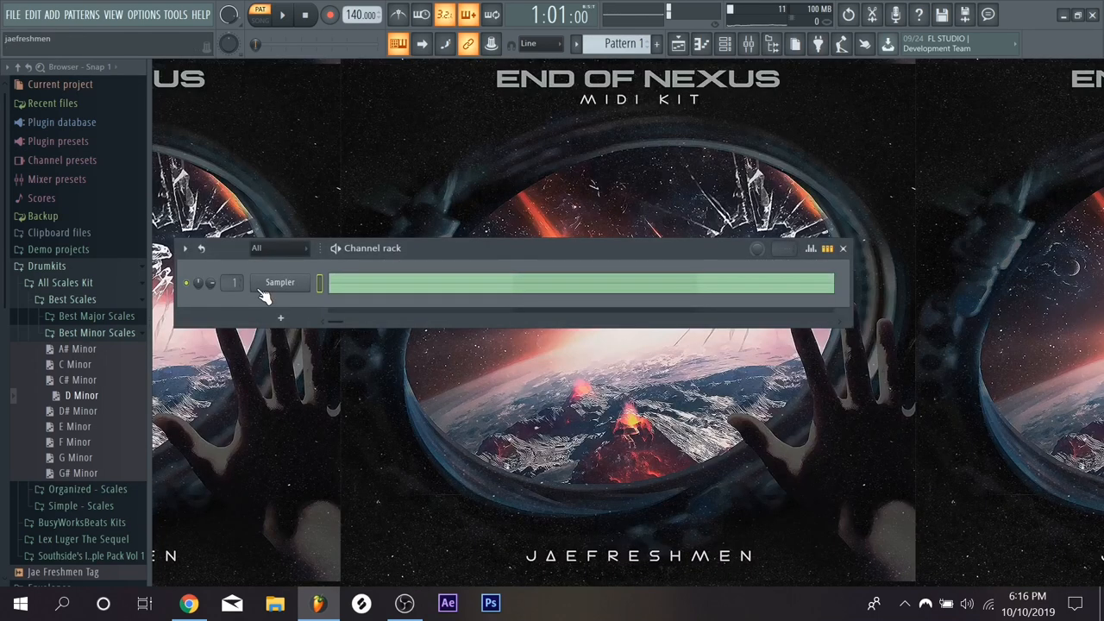
# Step: Insert a new channel after Sampler running reFX Nexus with a piano preset
pyautogui.rightClick(280, 282)
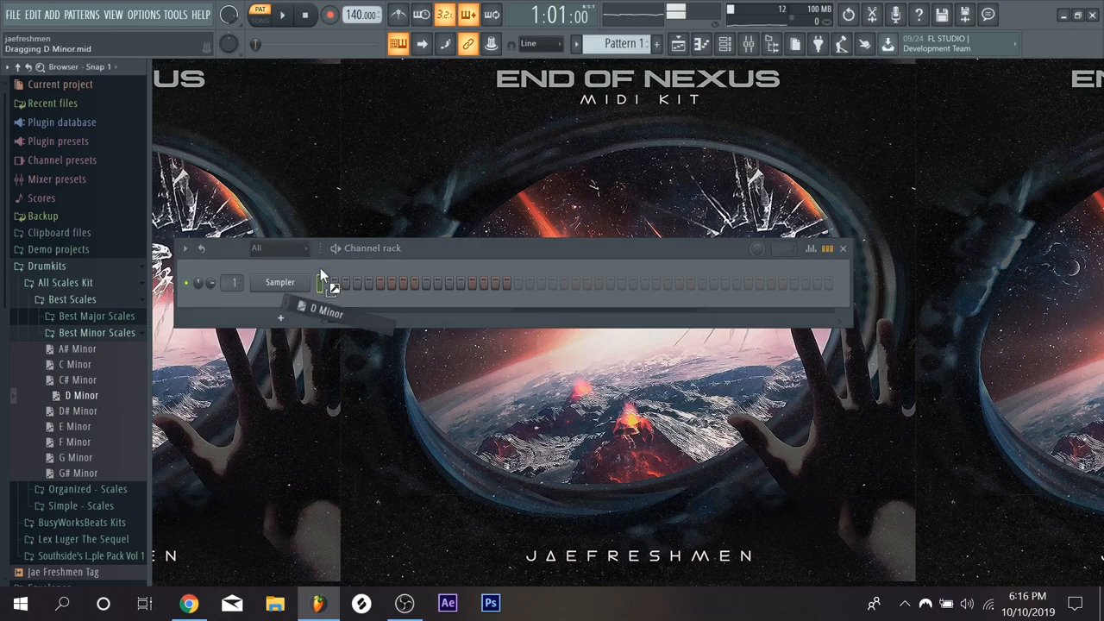
pyautogui.rightClick(279, 282)
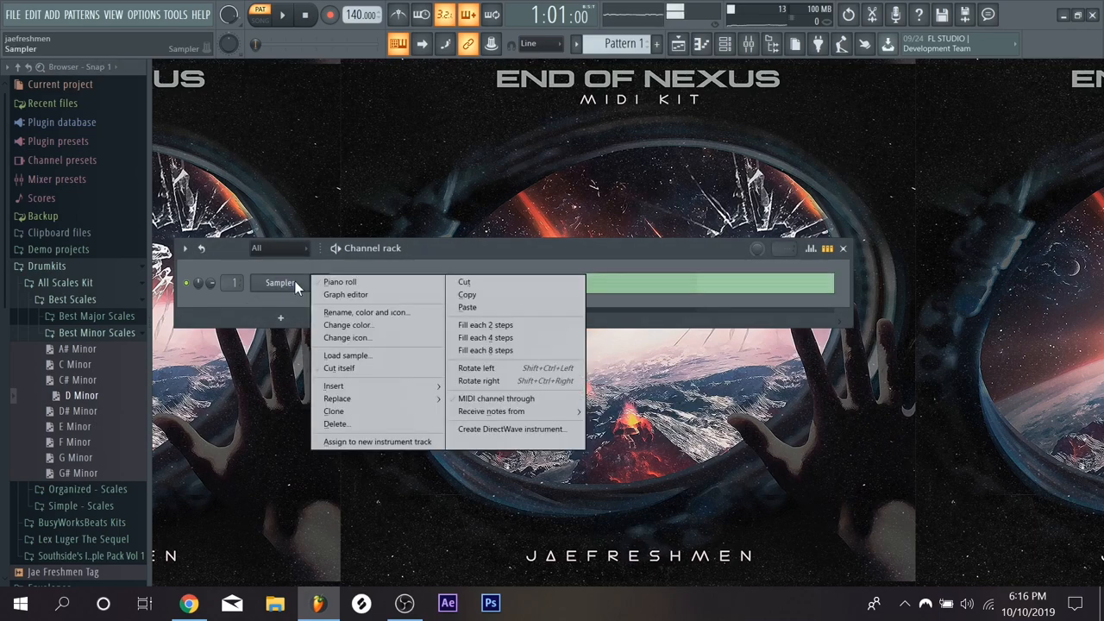
pyautogui.click(333, 410)
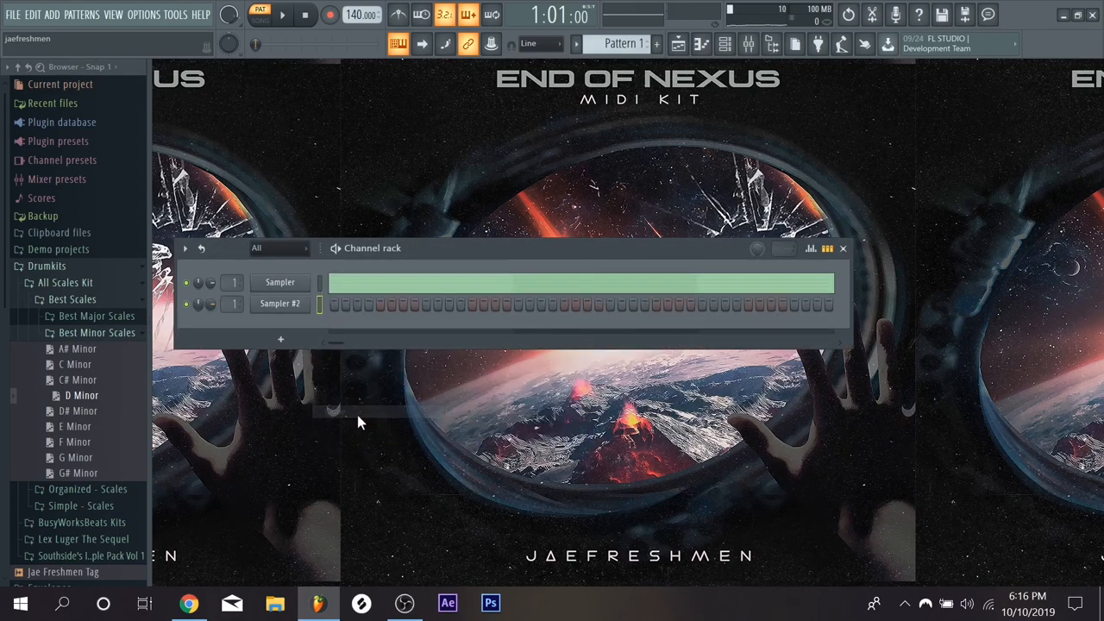
pyautogui.rightClick(280, 303)
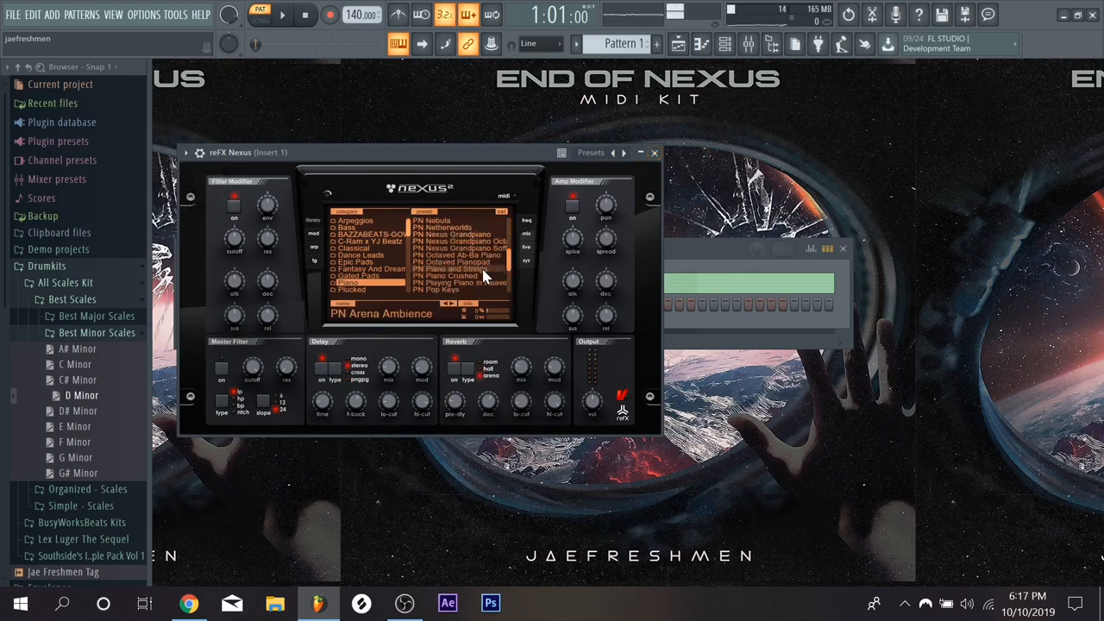
pyautogui.click(457, 226)
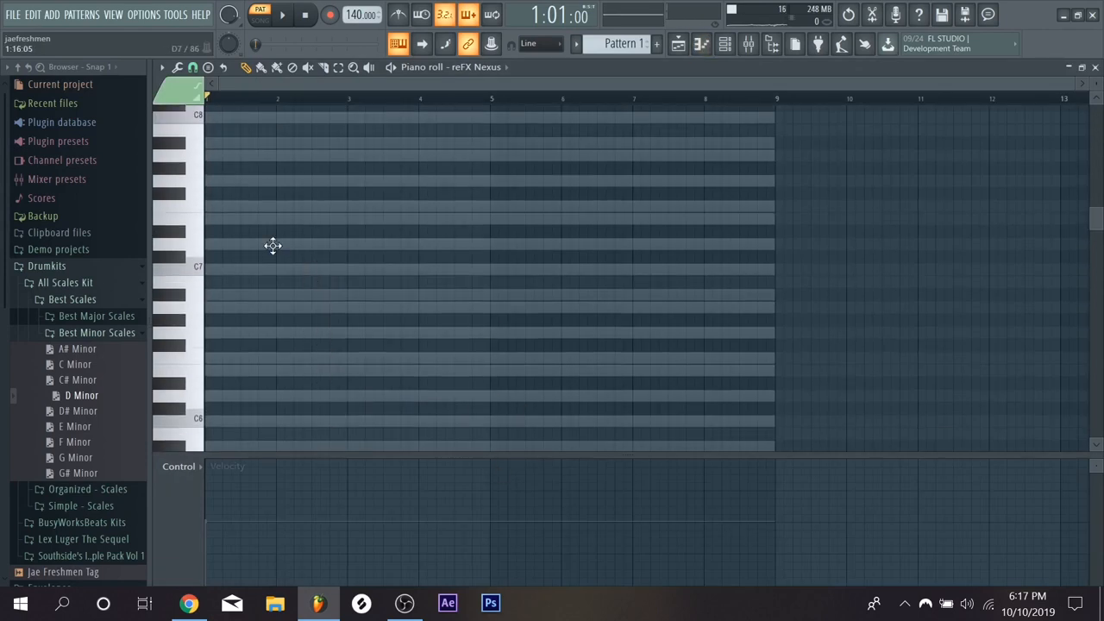
# Step: Draw two-bar C7 notes through bar 9, plus E7 and G6 notes in bars 1–2
pyautogui.moveTo(207, 246); pyautogui.dragTo(774, 245)
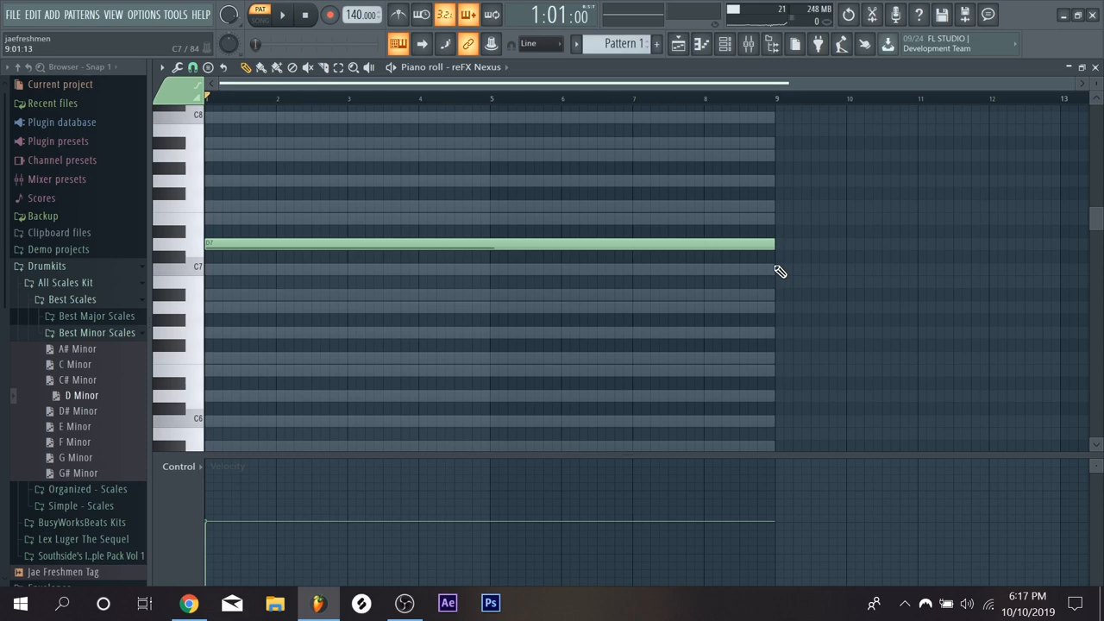
pyautogui.moveTo(771, 244); pyautogui.dragTo(362, 244)
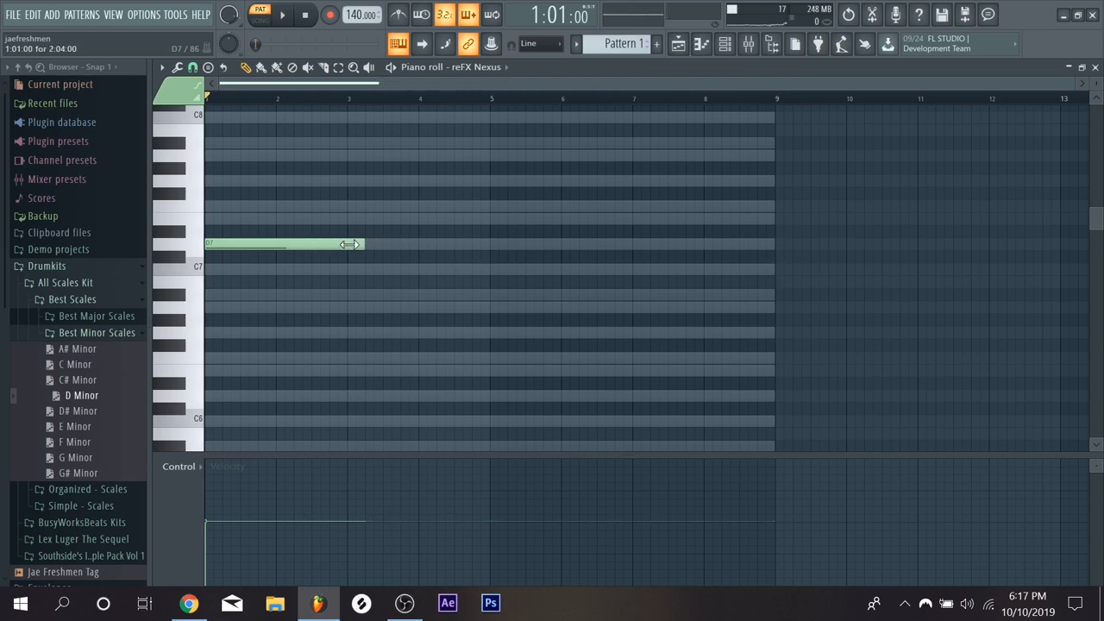
pyautogui.moveTo(357, 244); pyautogui.dragTo(345, 244)
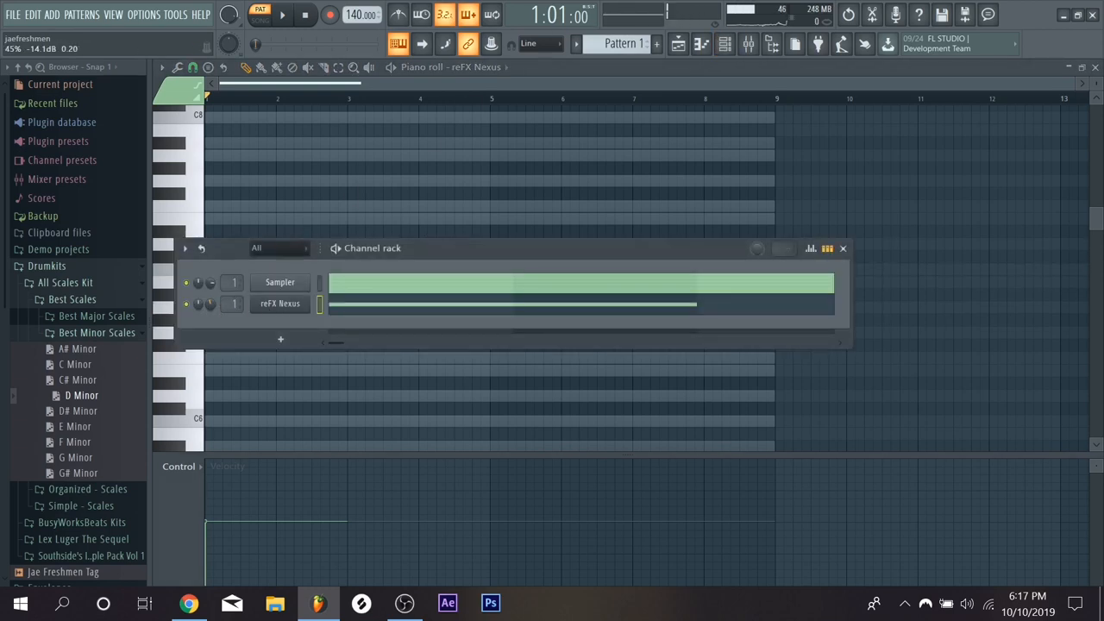
pyautogui.click(843, 248)
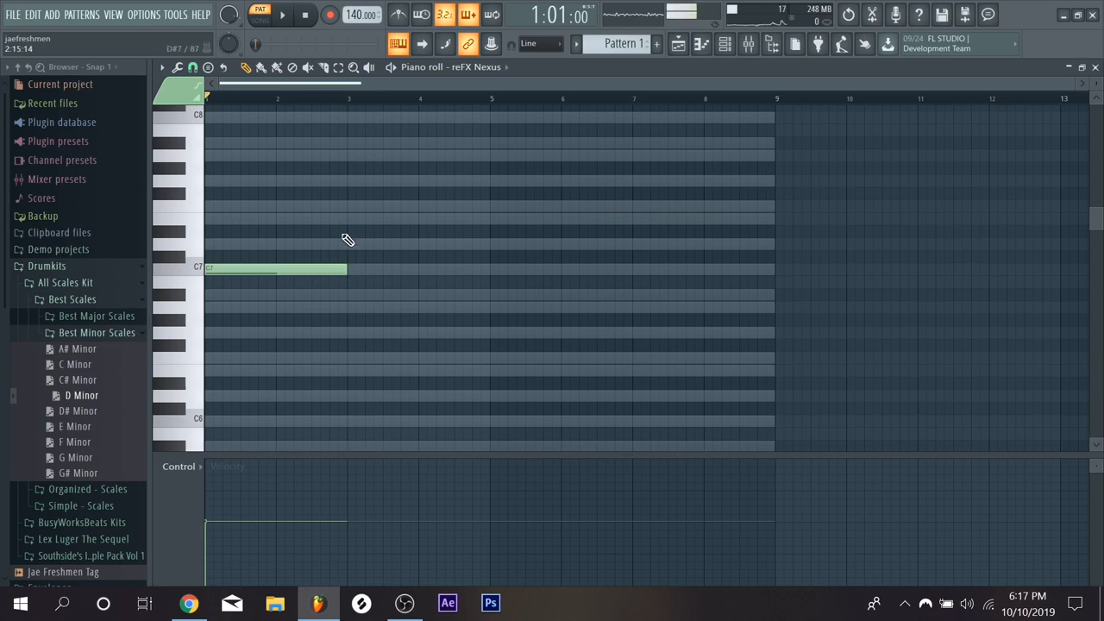
pyautogui.moveTo(603, 403)
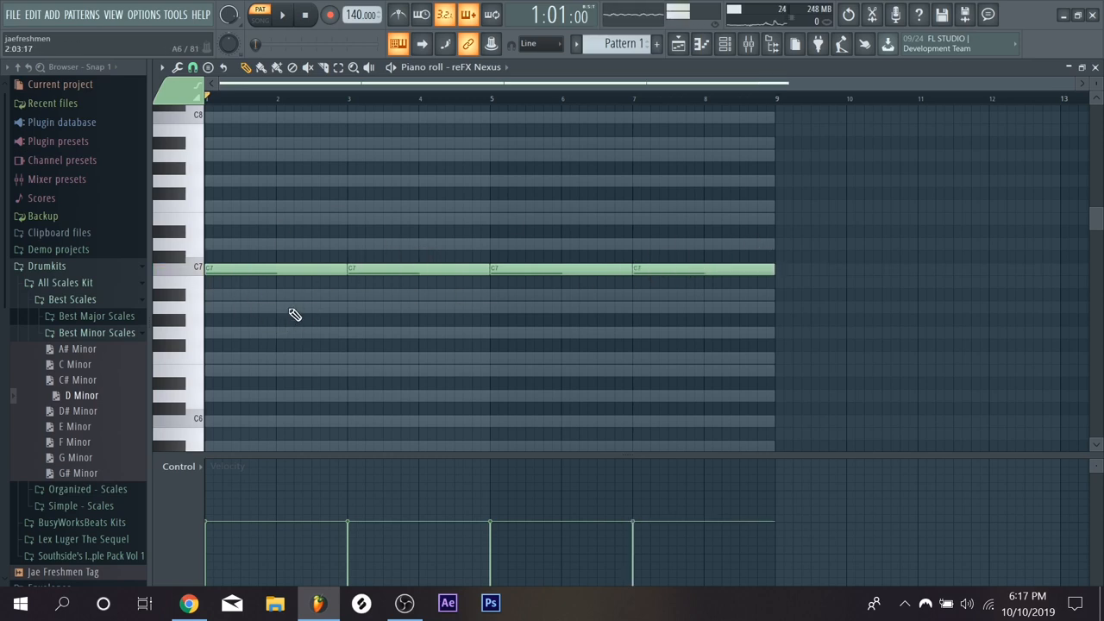
pyautogui.click(276, 307)
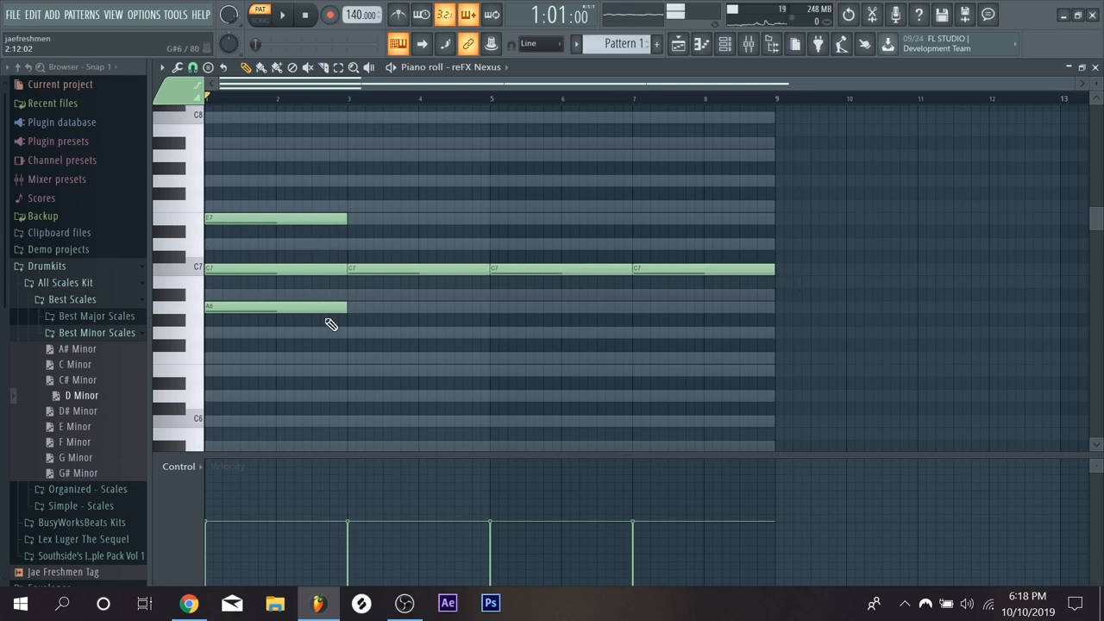
pyautogui.moveTo(276, 307); pyautogui.dragTo(276, 333)
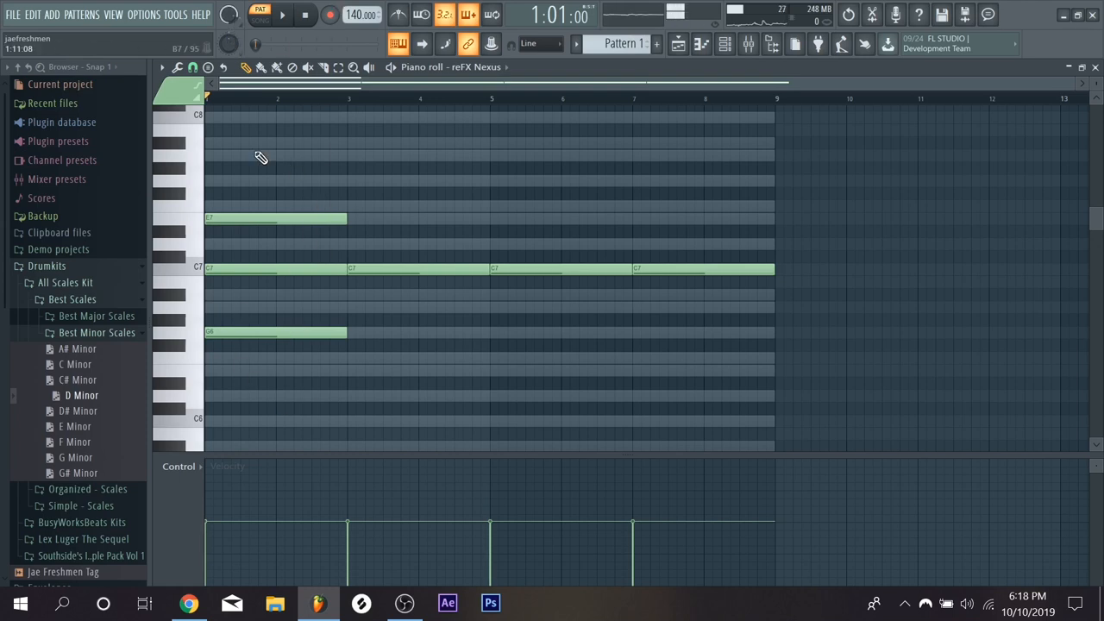
# Step: Add F7 and A6 around C7 in bars 3–4, then close the randomizer window
pyautogui.click(283, 15)
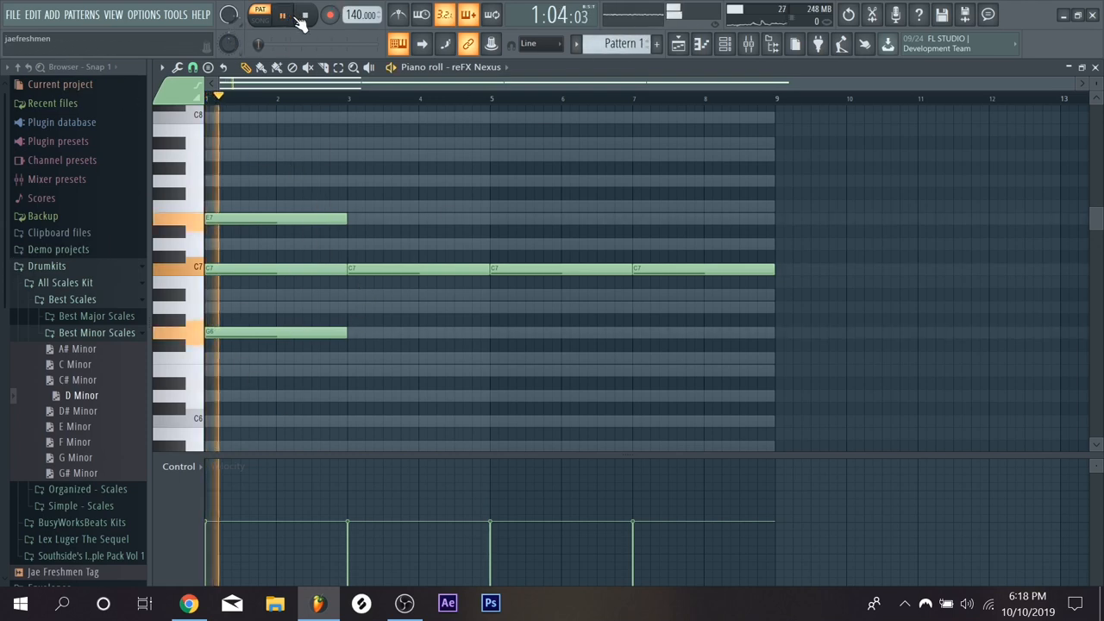
pyautogui.click(282, 14)
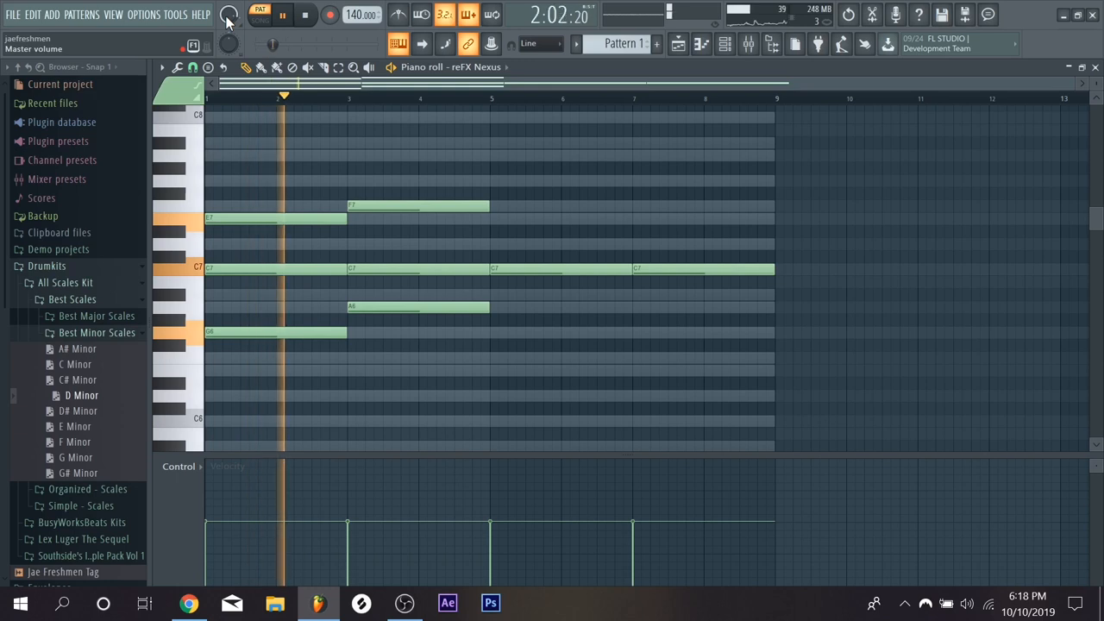
pyautogui.click(228, 15)
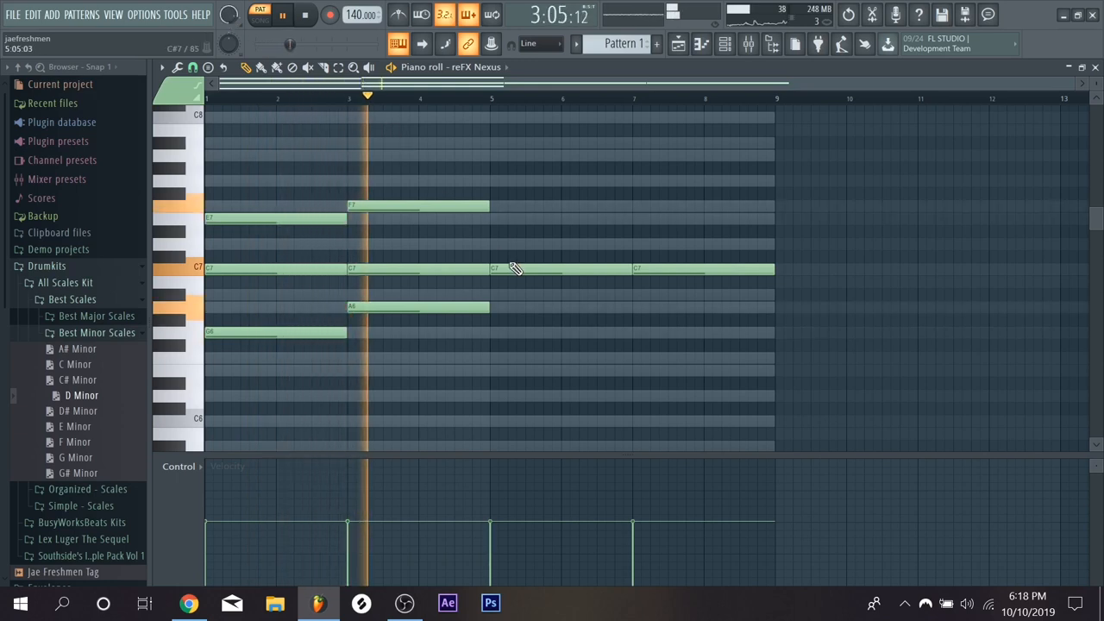
pyautogui.click(560, 244)
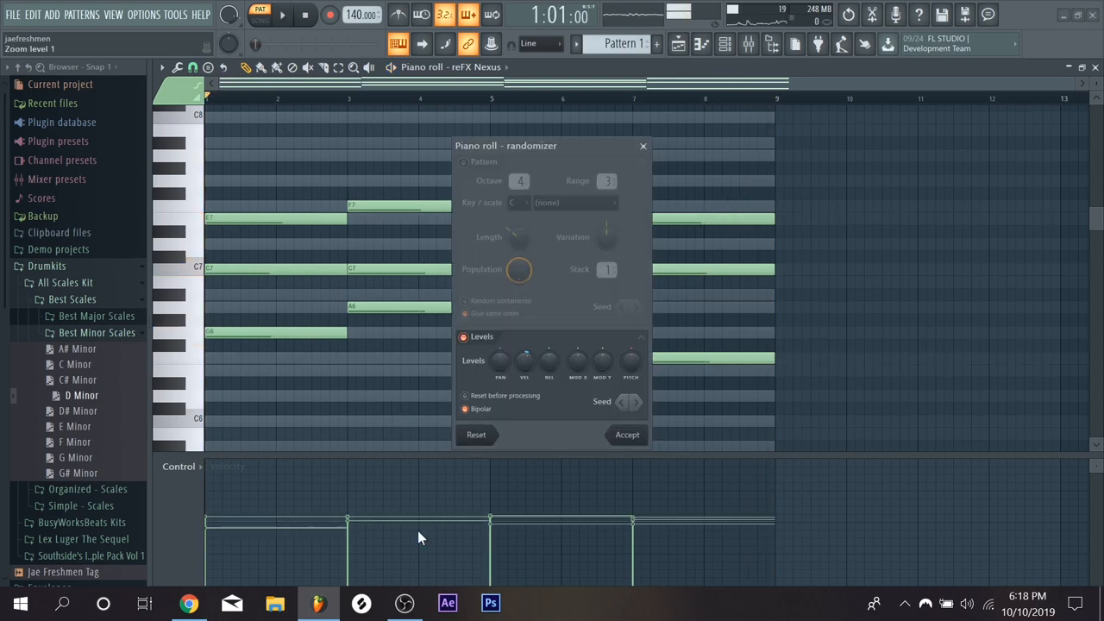
pyautogui.click(627, 434)
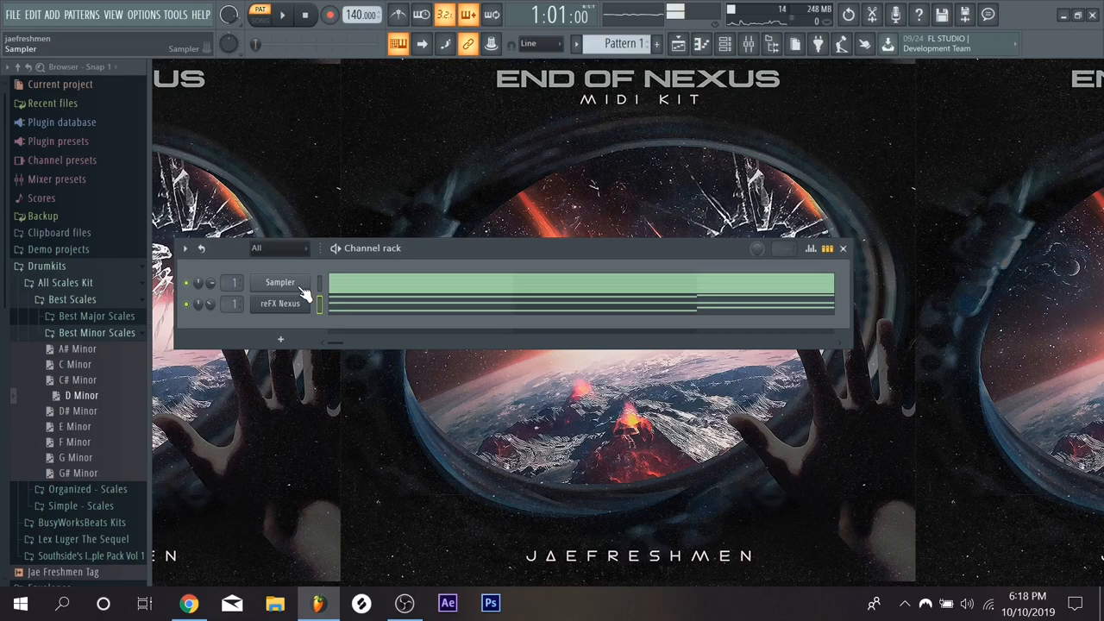
# Step: Open the reFX Nexus channel's piano roll from its channel menu
pyautogui.rightClick(280, 282)
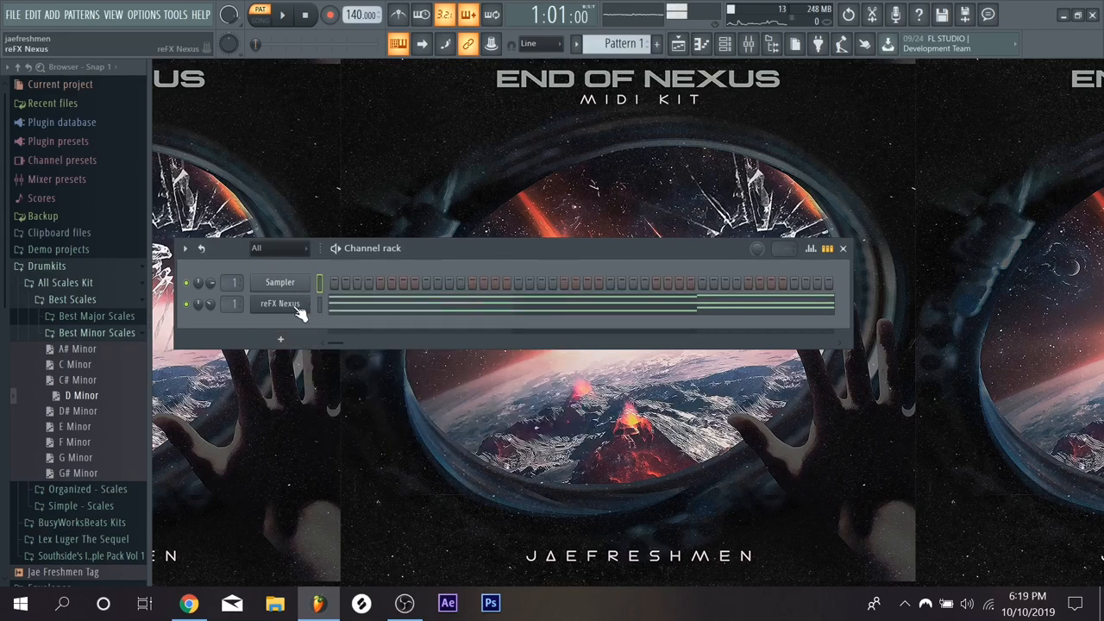
pyautogui.rightClick(279, 302)
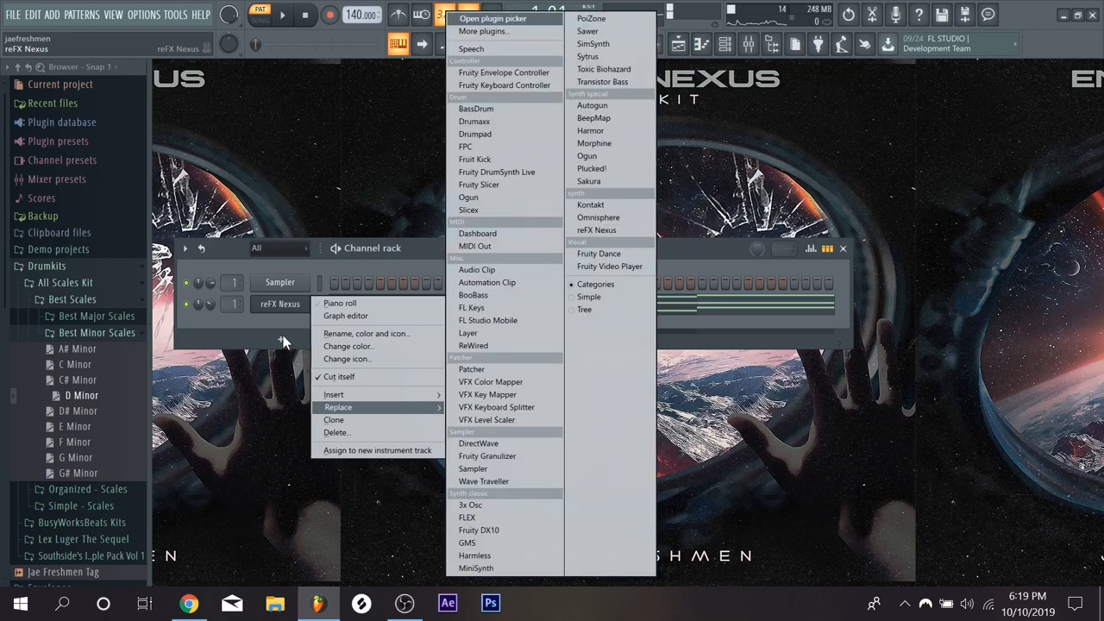
pyautogui.click(339, 303)
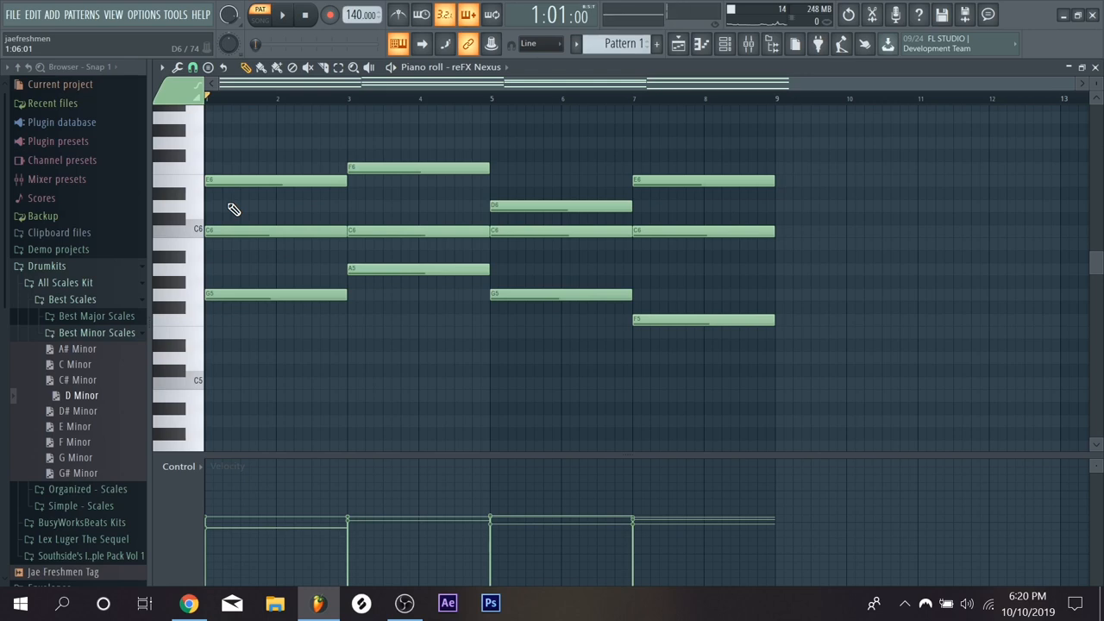
pyautogui.moveTo(470, 224)
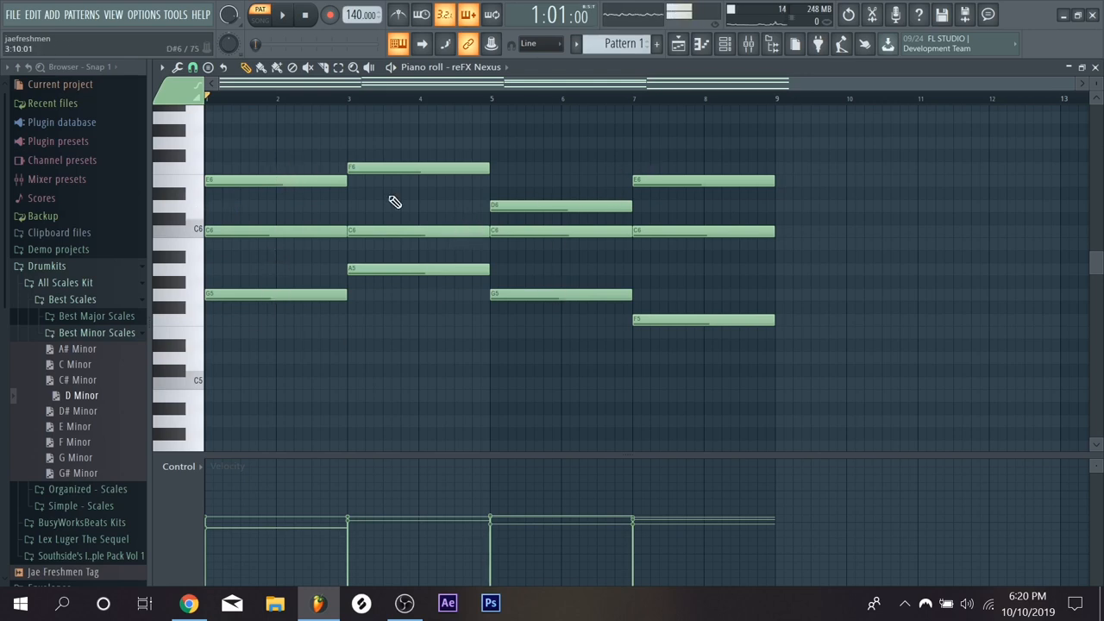
pyautogui.moveTo(712, 351)
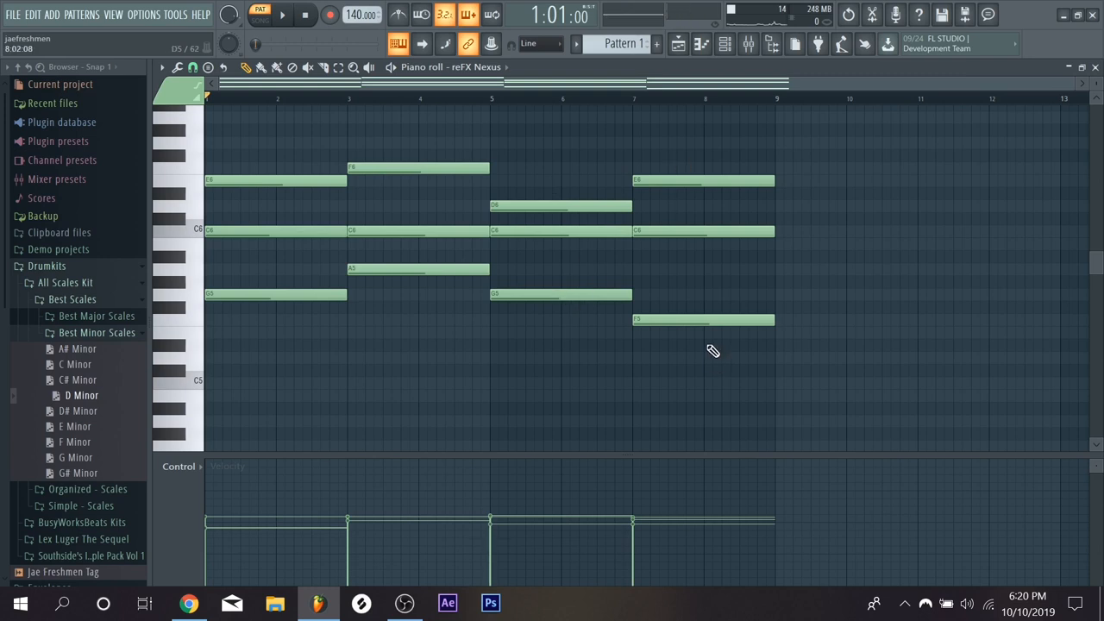
pyautogui.moveTo(148, 274)
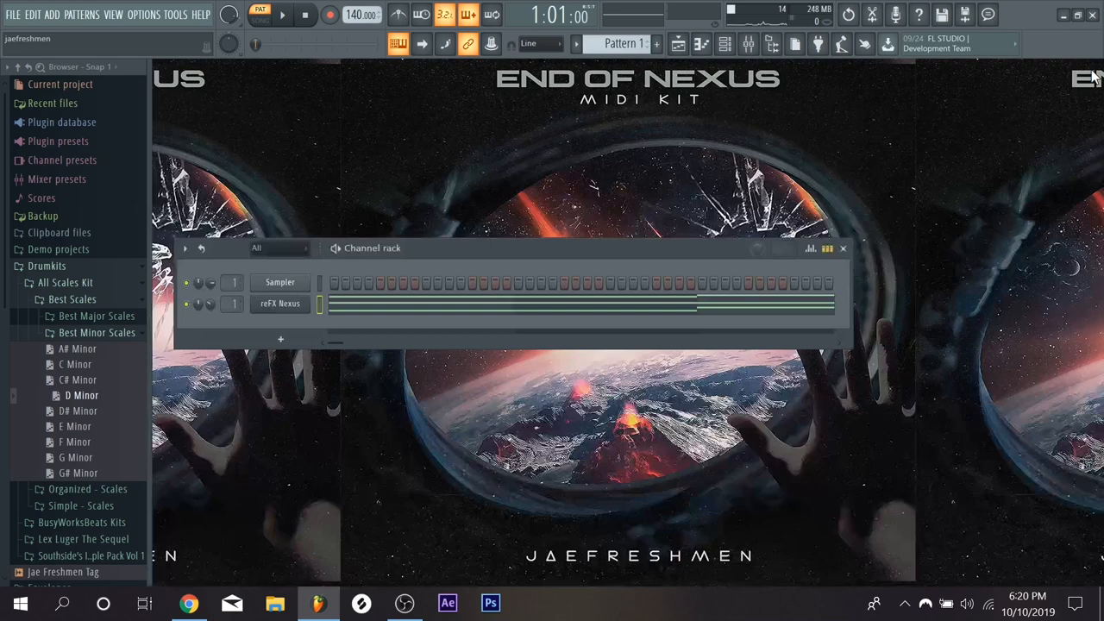
# Step: Bring up the reFX Nexus channel's options menu in the Channel rack
pyautogui.rightClick(279, 304)
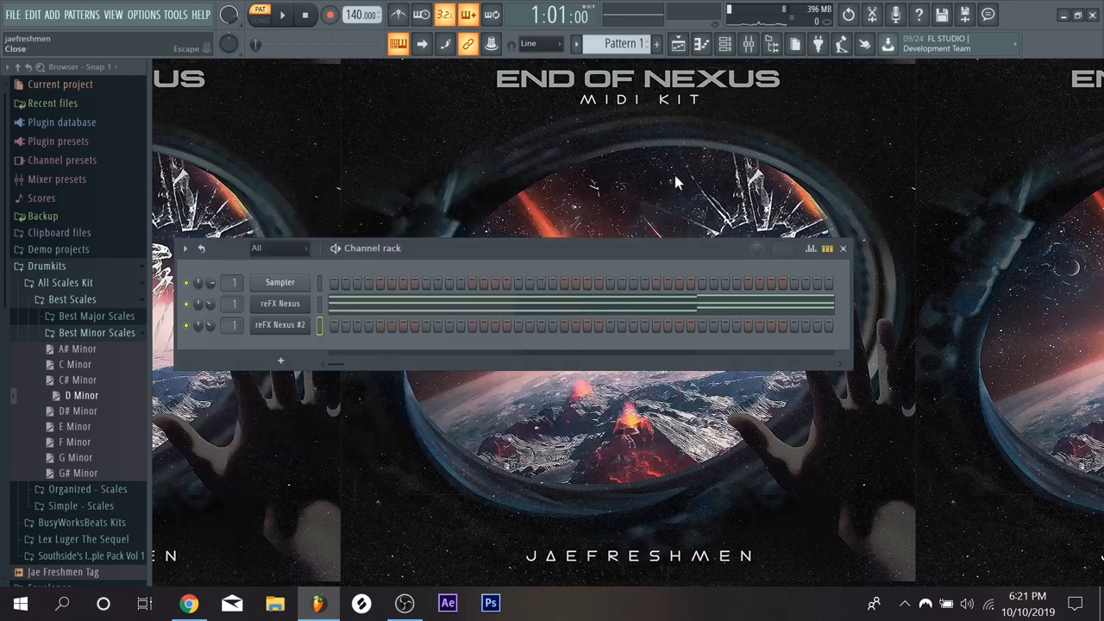
# Step: Clone the channel as reFX Nexus #2 and open its piano roll
pyautogui.click(280, 324)
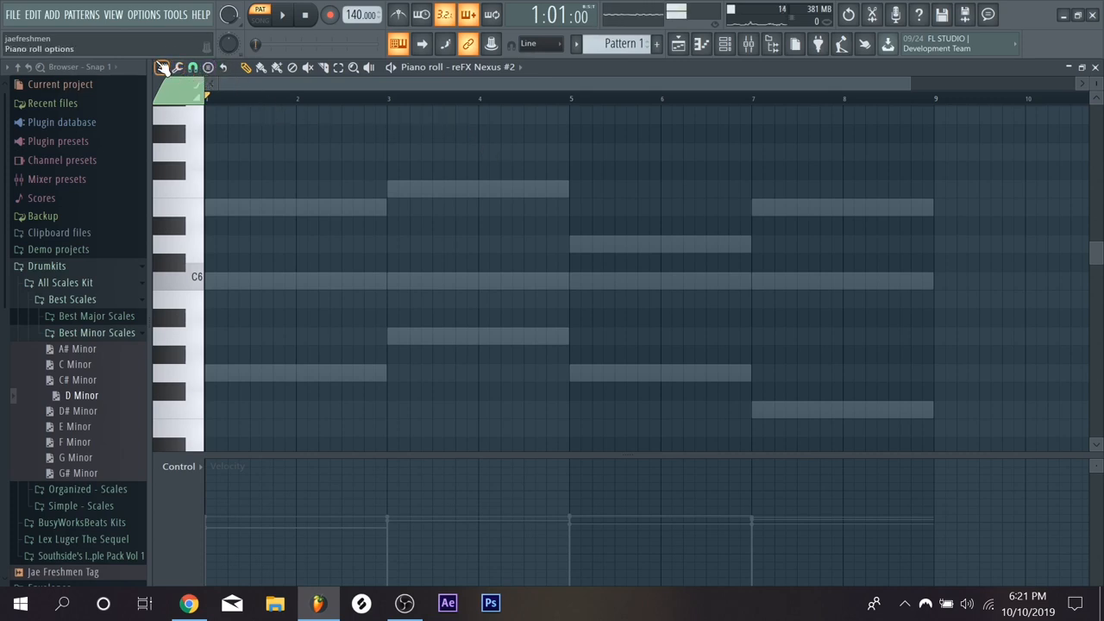
pyautogui.click(161, 67)
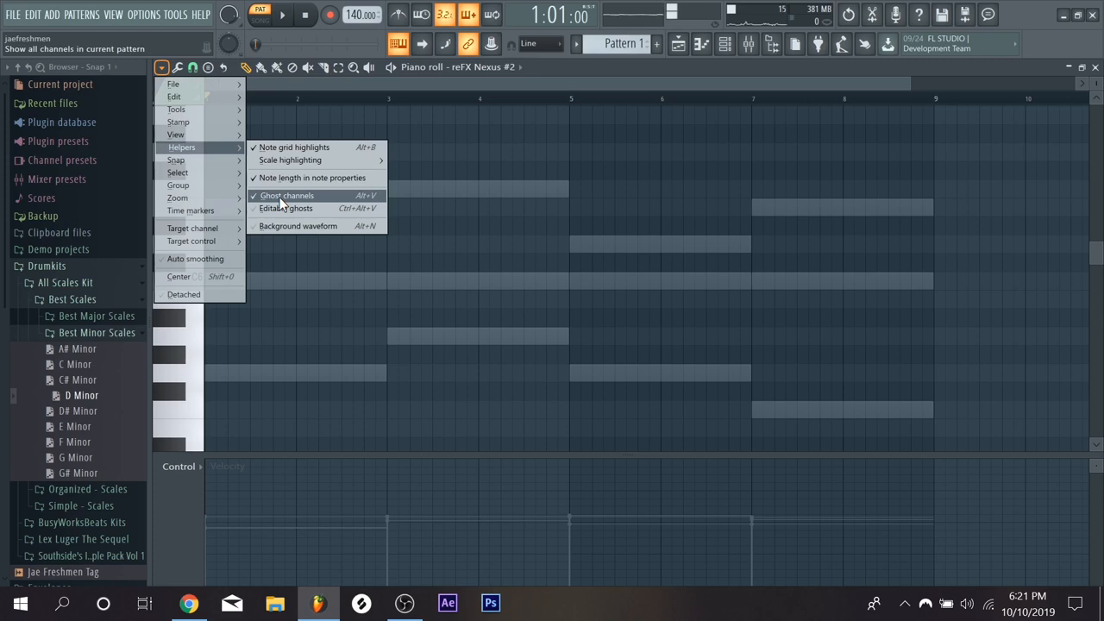
pyautogui.click(312, 178)
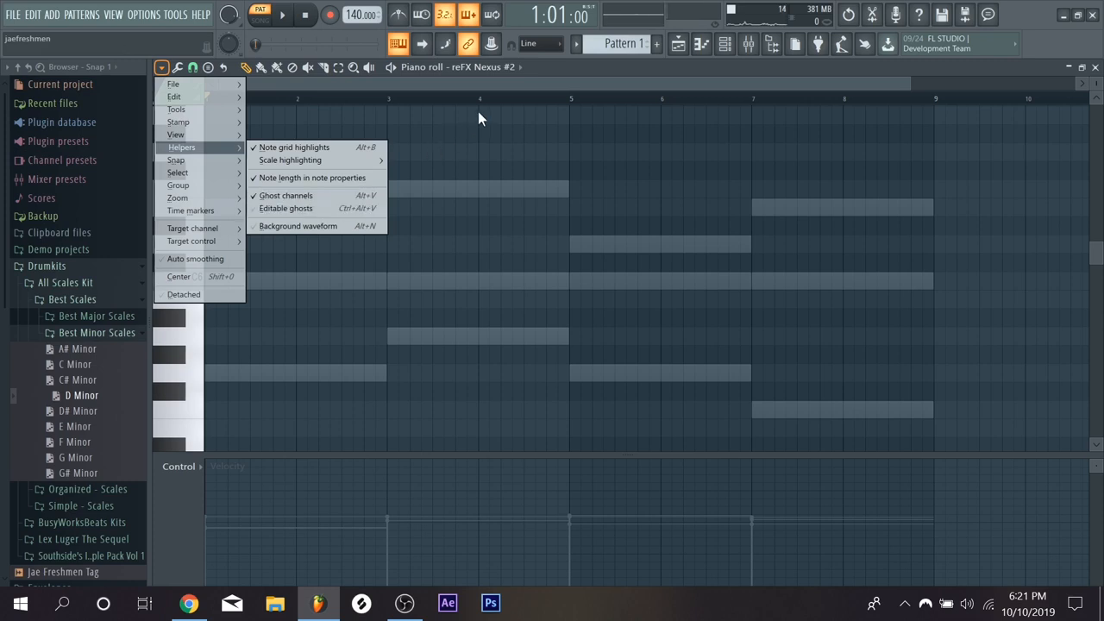
pyautogui.click(357, 214)
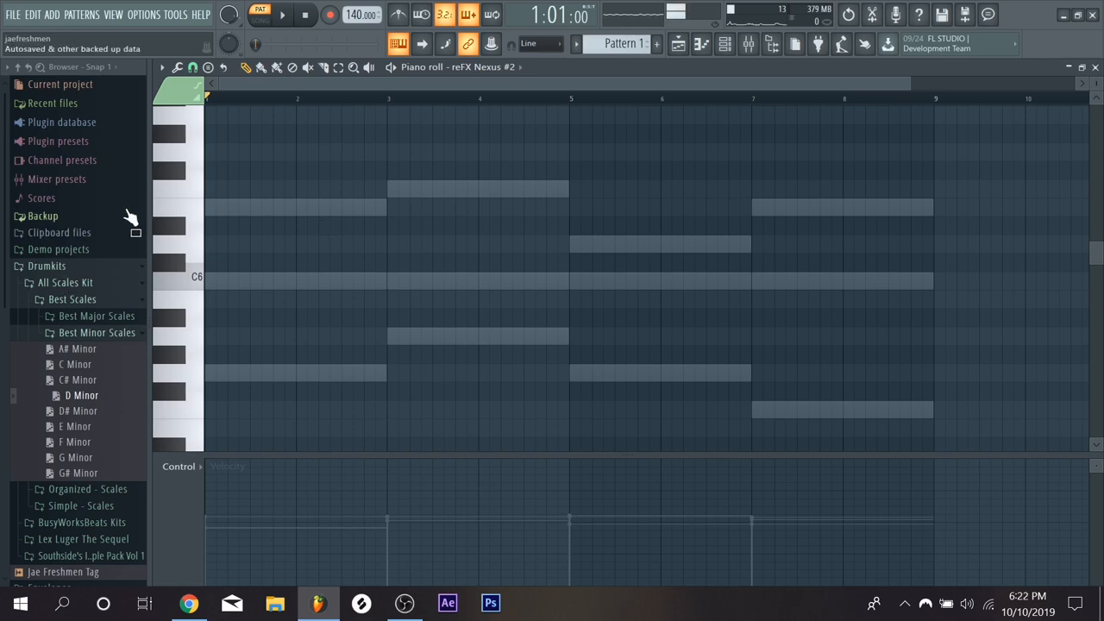
pyautogui.moveTo(213, 210)
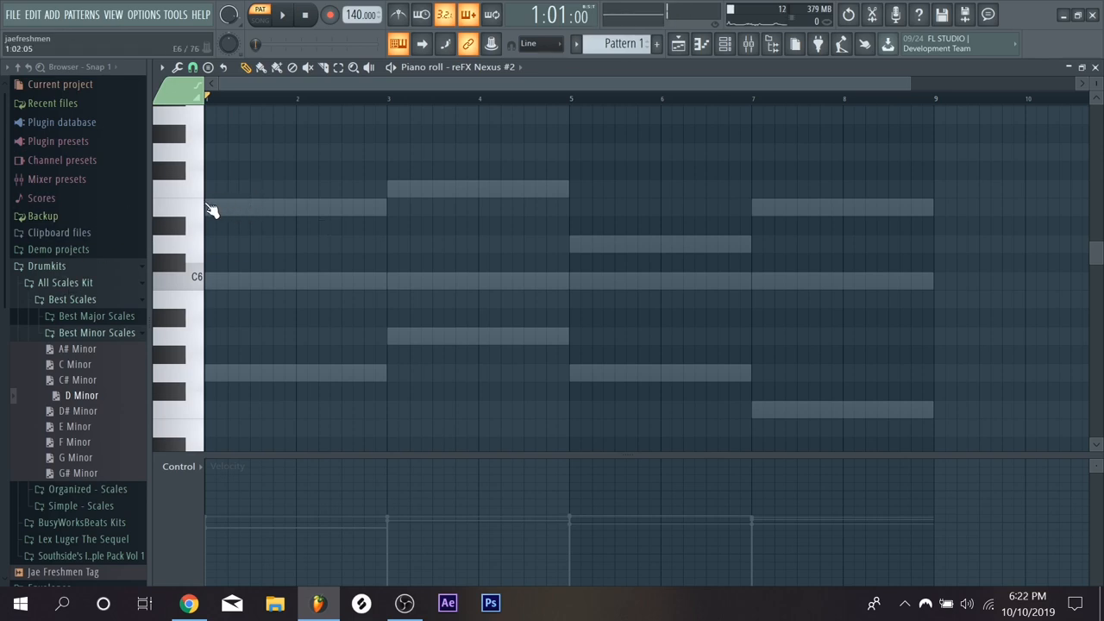
pyautogui.moveTo(242, 194)
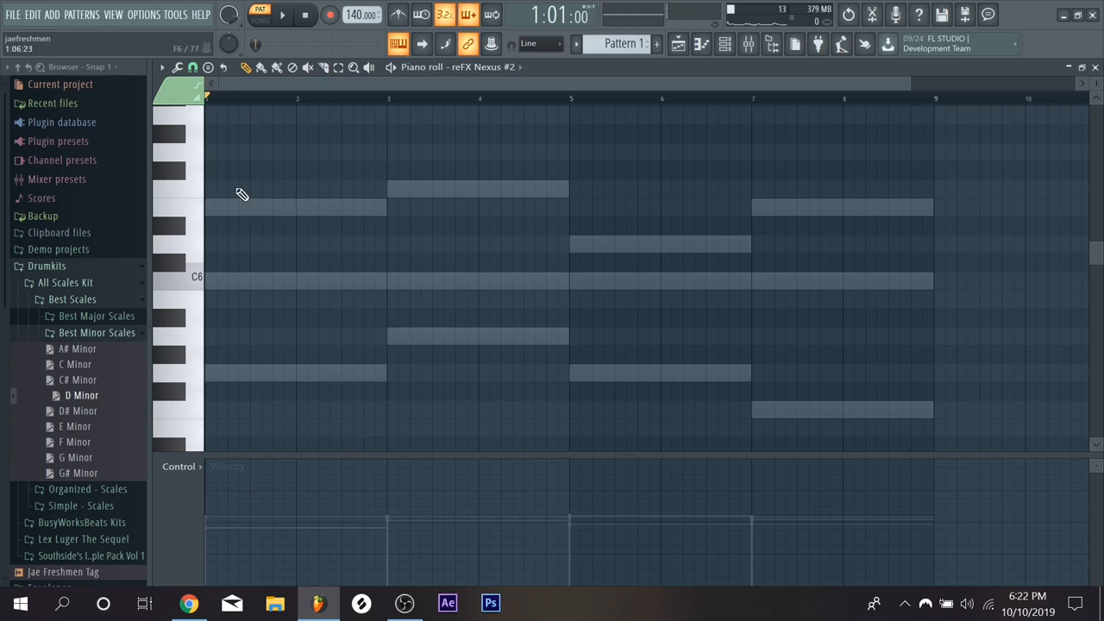
pyautogui.moveTo(257, 163)
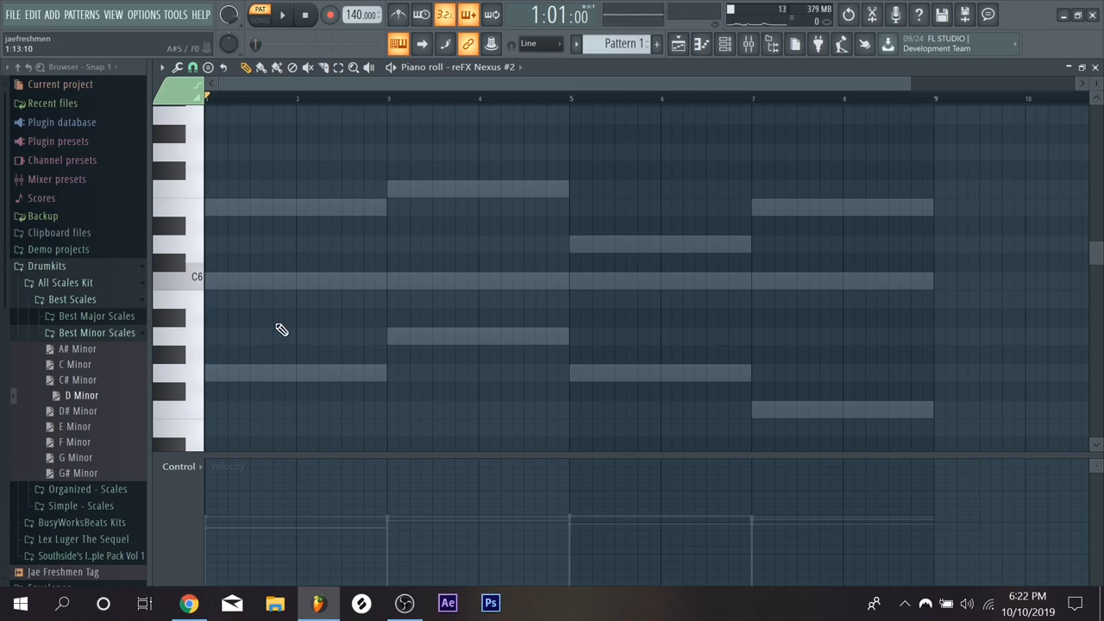
pyautogui.moveTo(695, 289)
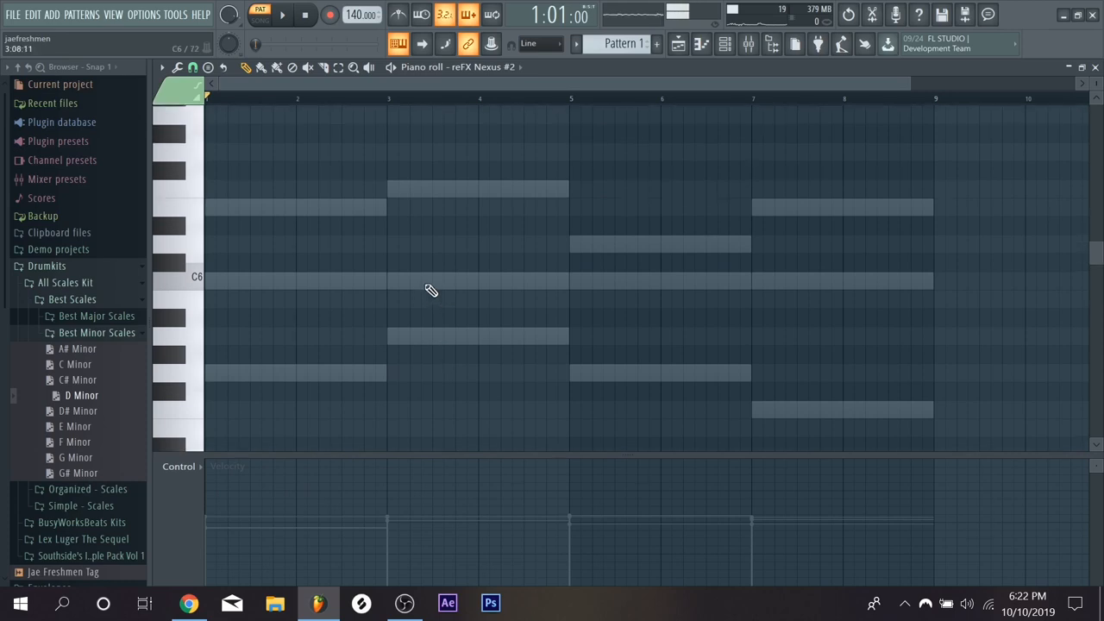
pyautogui.moveTo(198, 280)
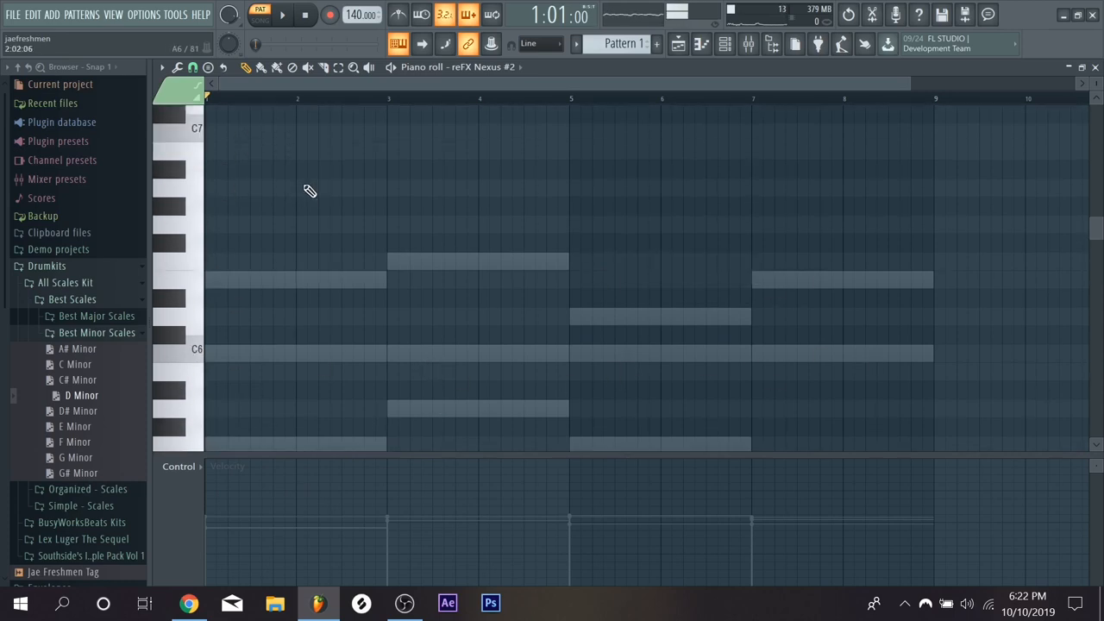
# Step: Scroll to the C6 range and draw a short C6 note at the start of bar 1
pyautogui.scroll(-3)
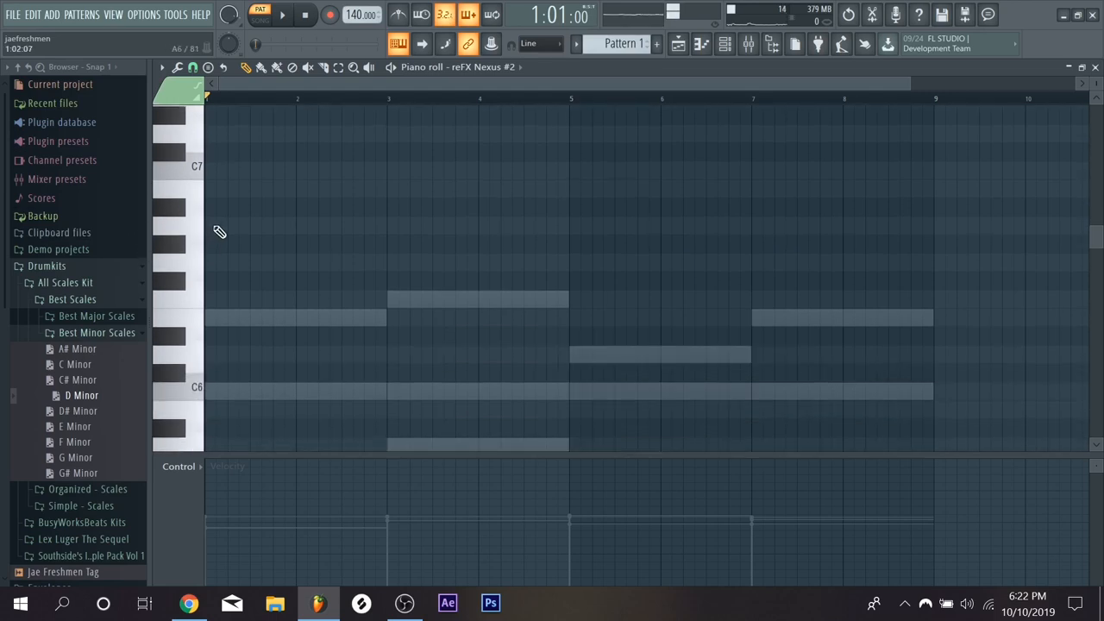
pyautogui.scroll(-3)
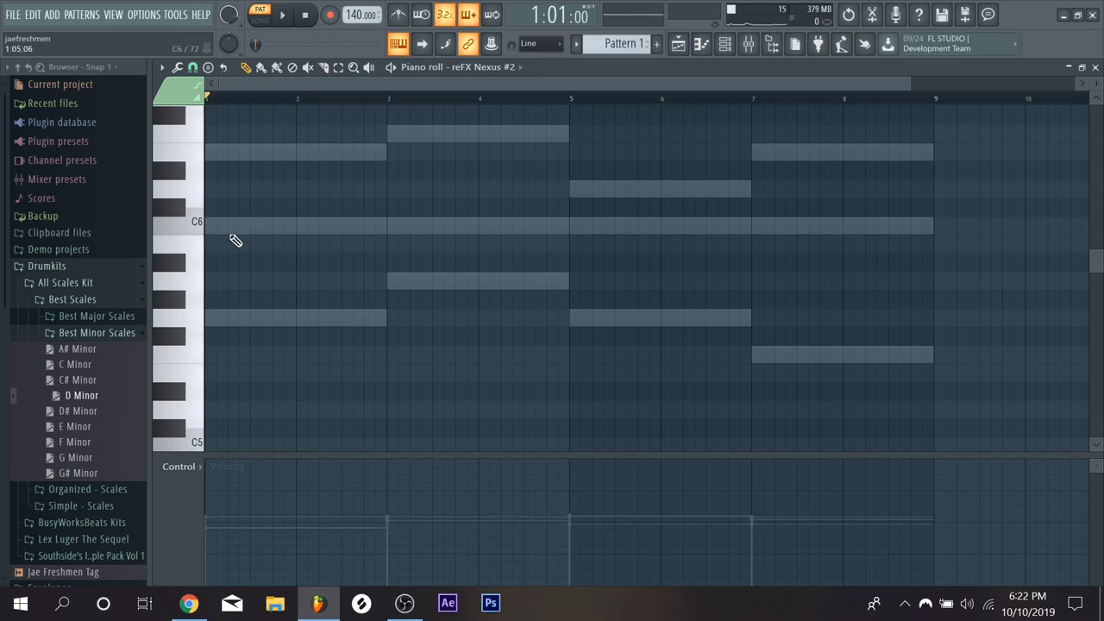
pyautogui.moveTo(207, 227); pyautogui.dragTo(375, 227)
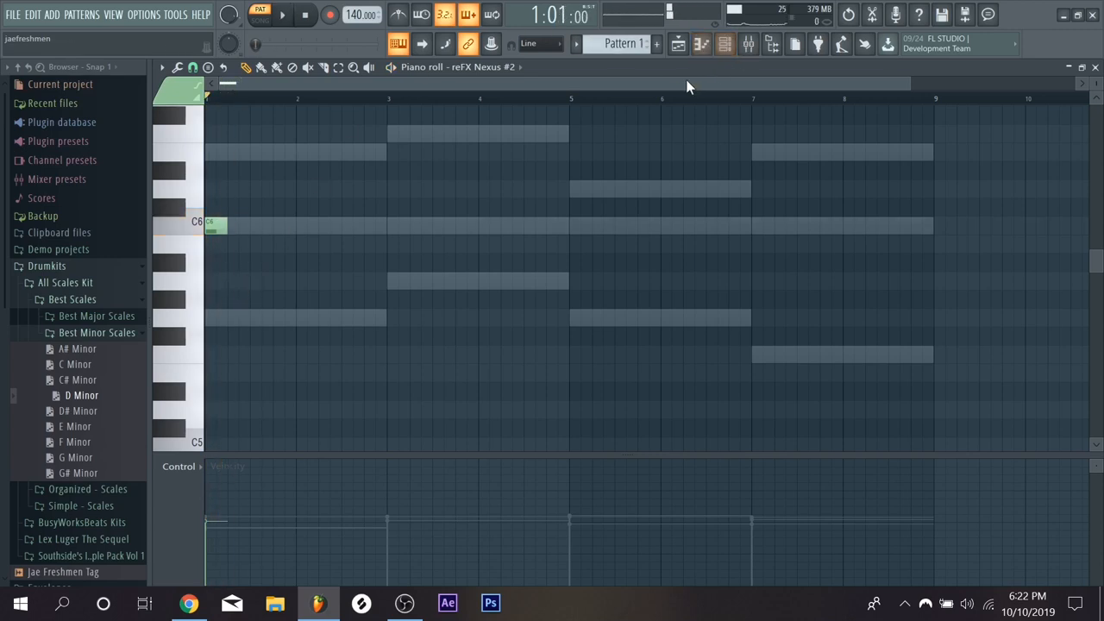
# Step: Open the reFX Nexus #2 synth window, view its settings page, then close it
pyautogui.click(724, 44)
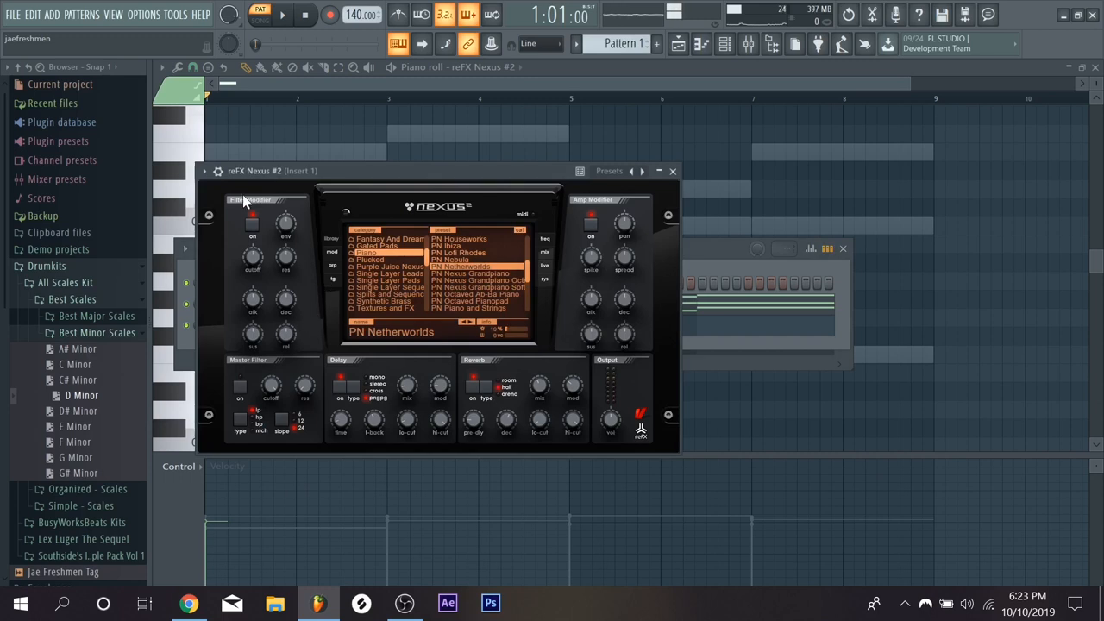
pyautogui.click(242, 195)
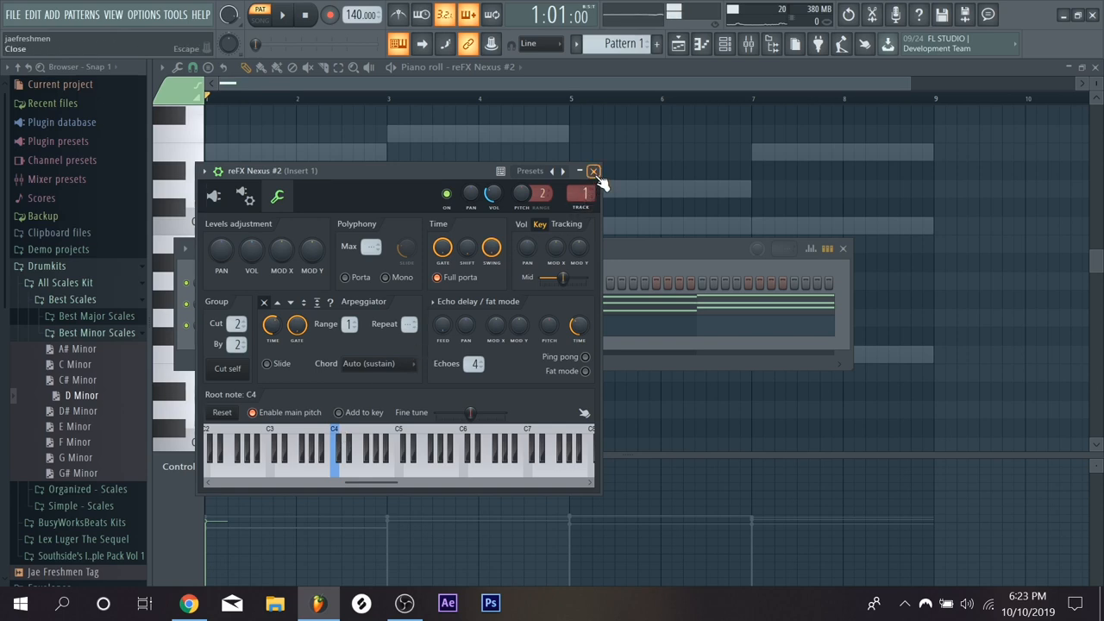
pyautogui.click(594, 170)
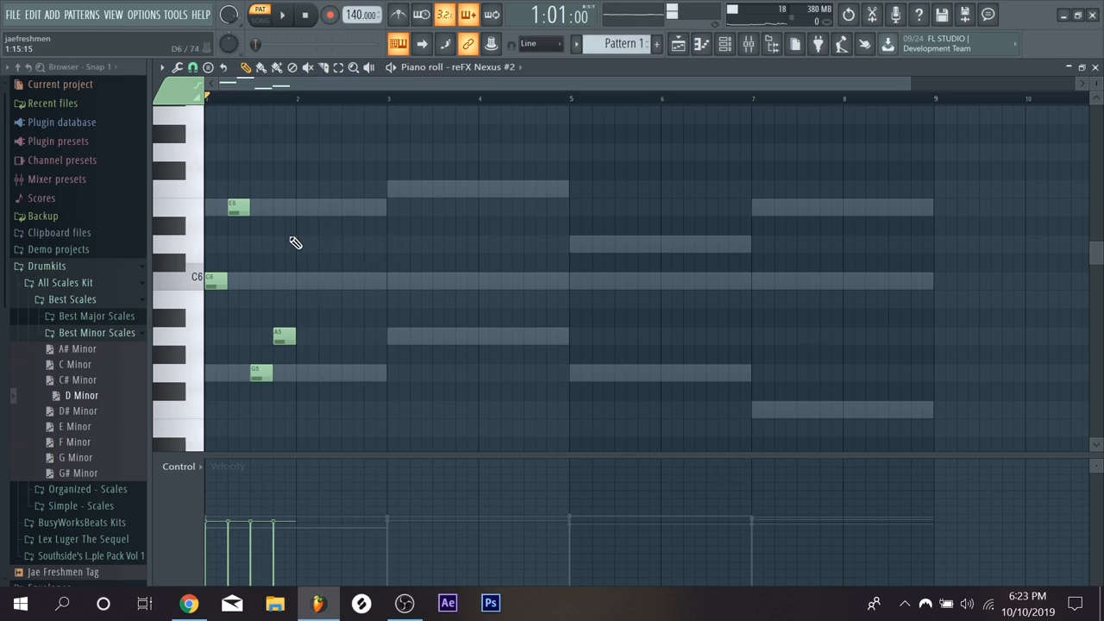
# Step: Add another short note to the C6–E6–G5–A5–D6–E6 arpeggio of reFX Nexus #2
pyautogui.click(282, 15)
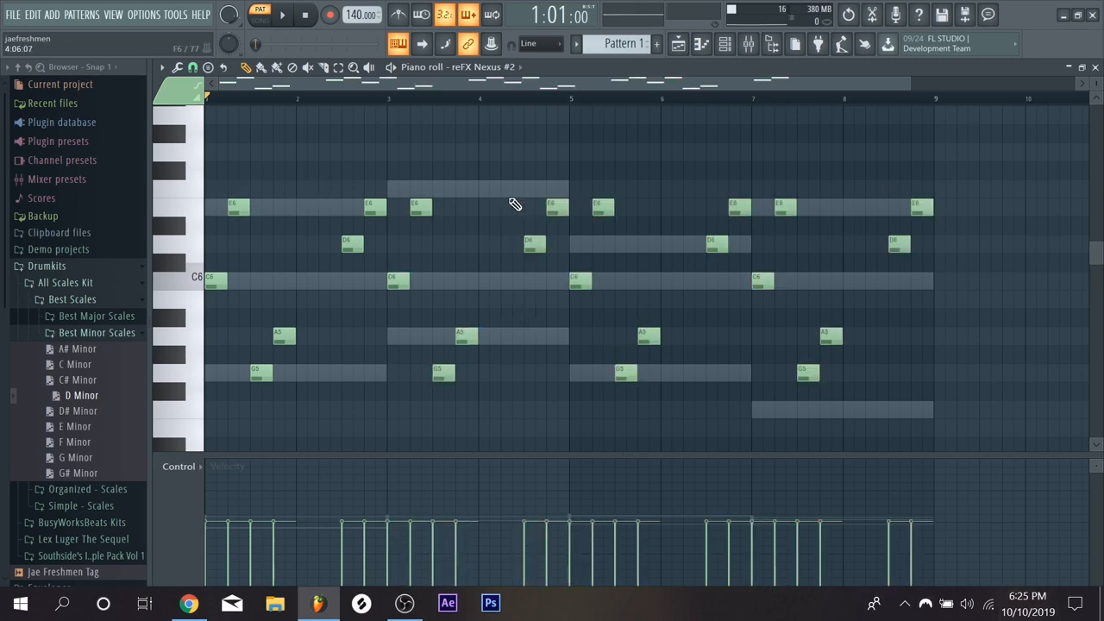
# Step: Transpose the reFX Nexus #2 arpeggio down an octave to around C5, G4 and A4
pyautogui.click(282, 15)
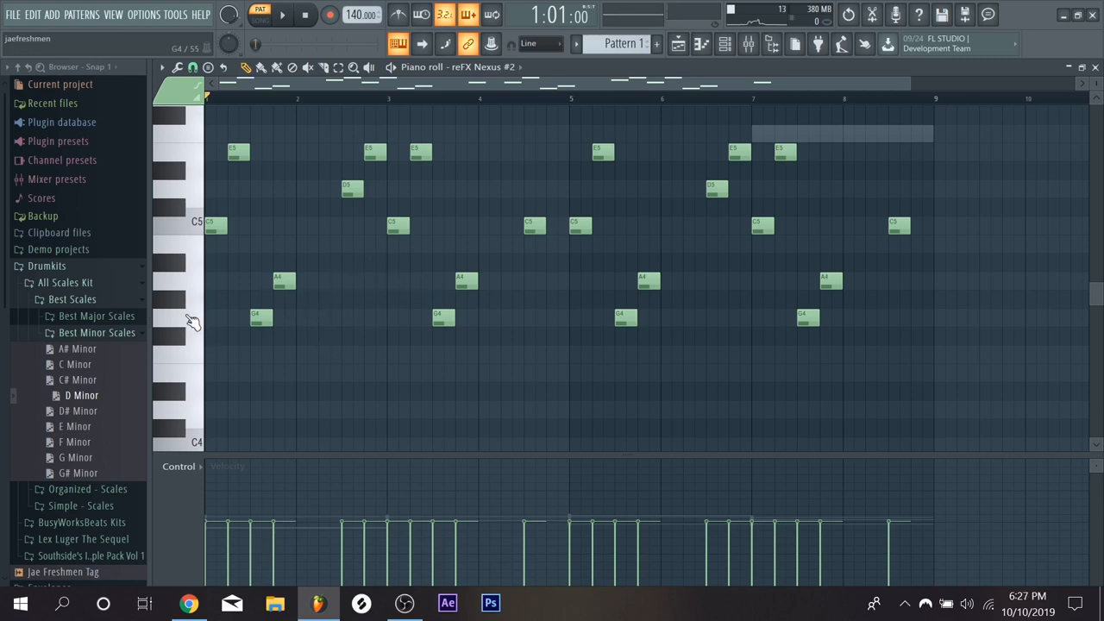
pyautogui.moveTo(201, 368)
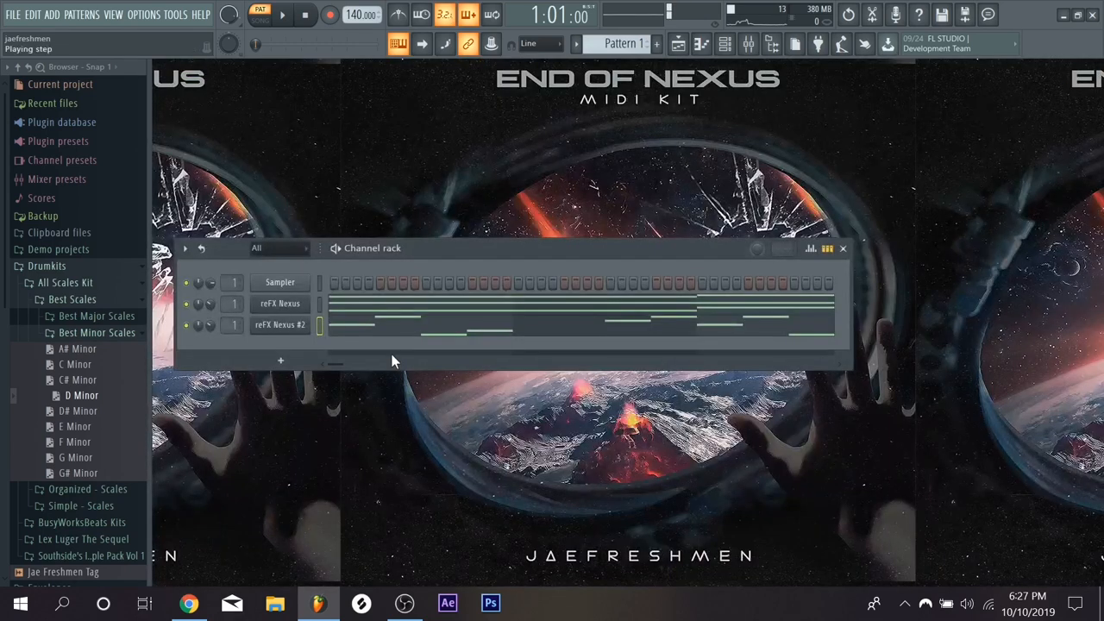
# Step: Clone the reFX Nexus #2 channel in the Channel rack to make reFX Nexus #3
pyautogui.rightClick(279, 324)
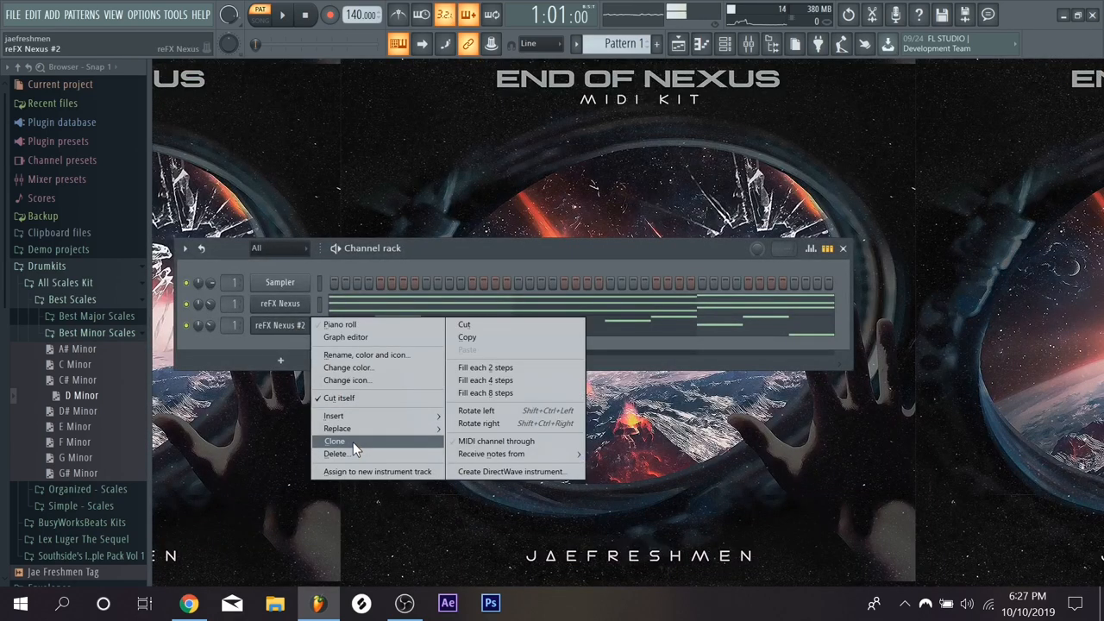
pyautogui.click(335, 441)
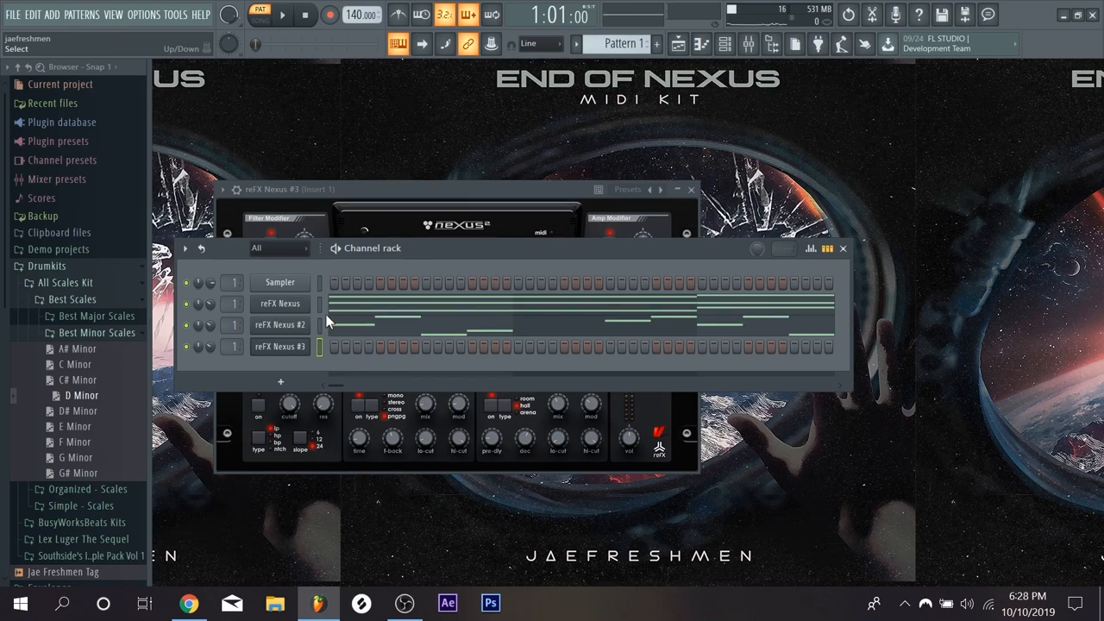
# Step: Draw long G5, C6, F6 and A5 notes in the reFX Nexus #3 piano roll, lengthening A5
pyautogui.rightClick(280, 346)
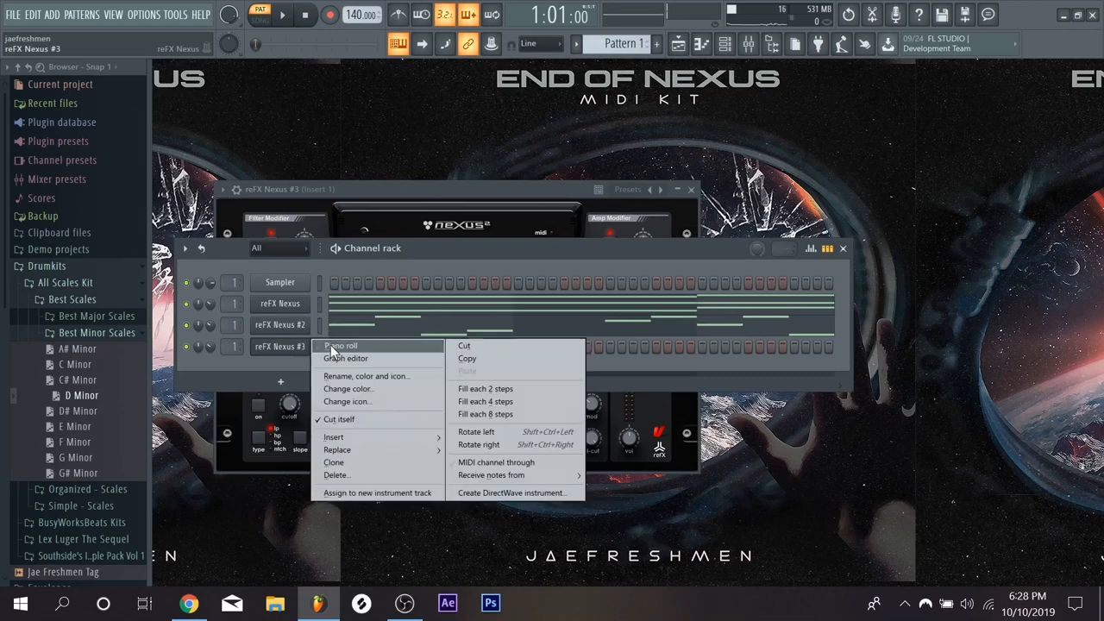
pyautogui.click(340, 345)
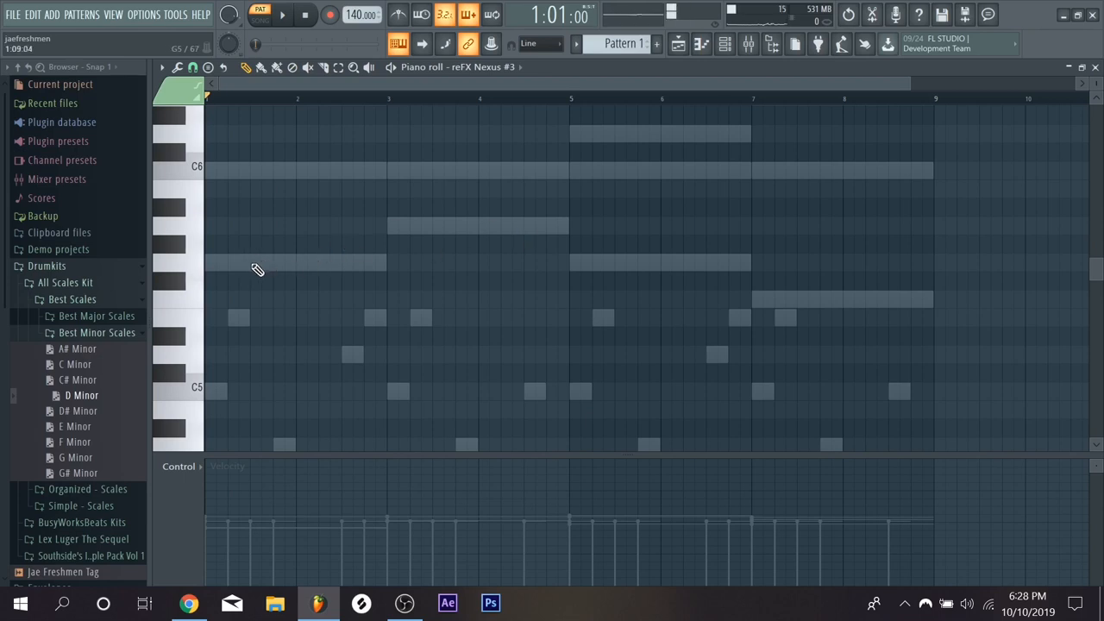
pyautogui.click(293, 264)
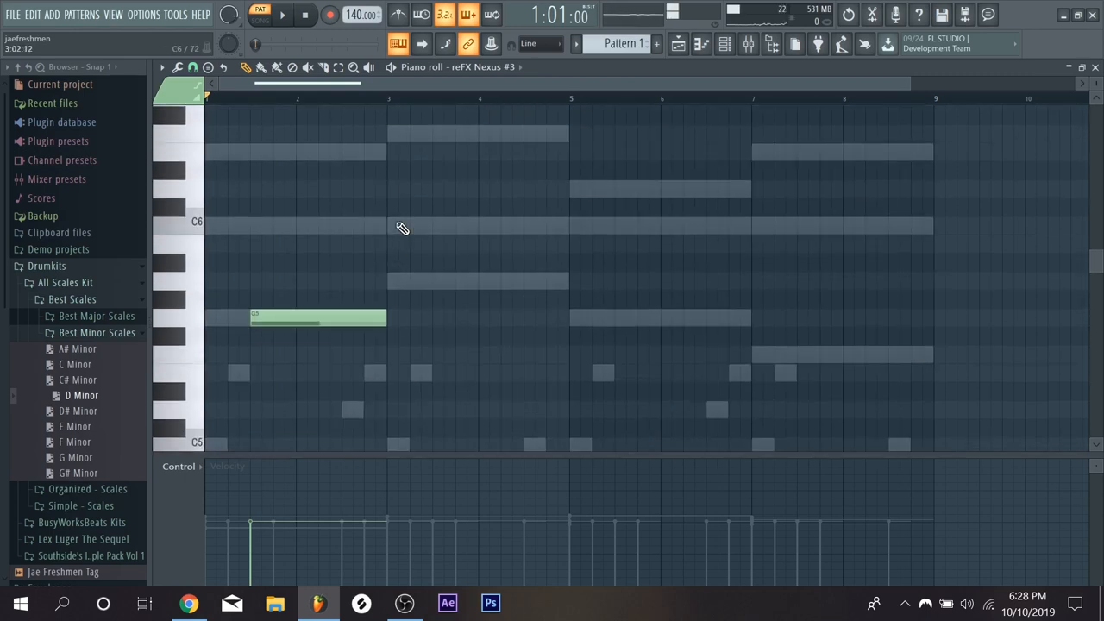
pyautogui.click(283, 15)
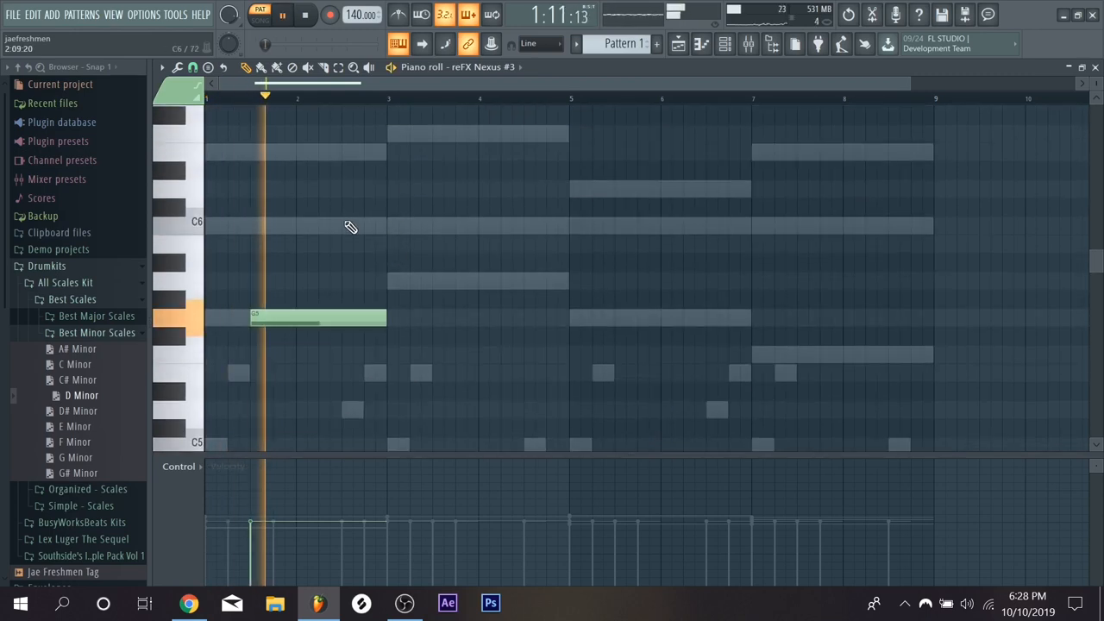
pyautogui.click(410, 226)
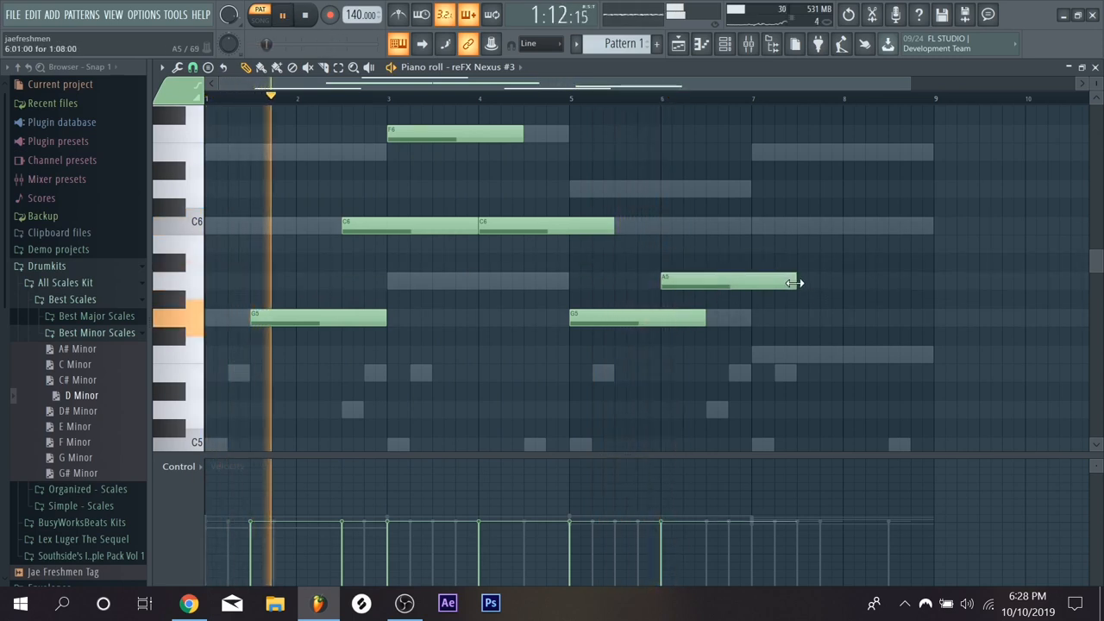
pyautogui.moveTo(793, 282); pyautogui.dragTo(750, 282)
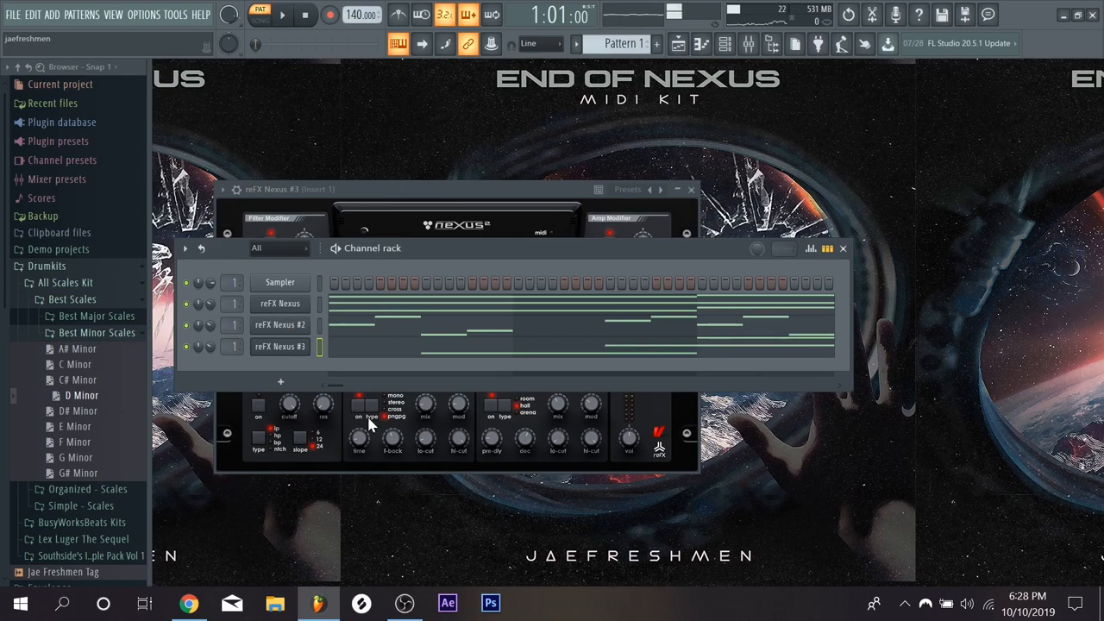
# Step: Load the PN Arena Ambience piano preset in reFX Nexus #2's Nexus window, then close it
pyautogui.click(280, 346)
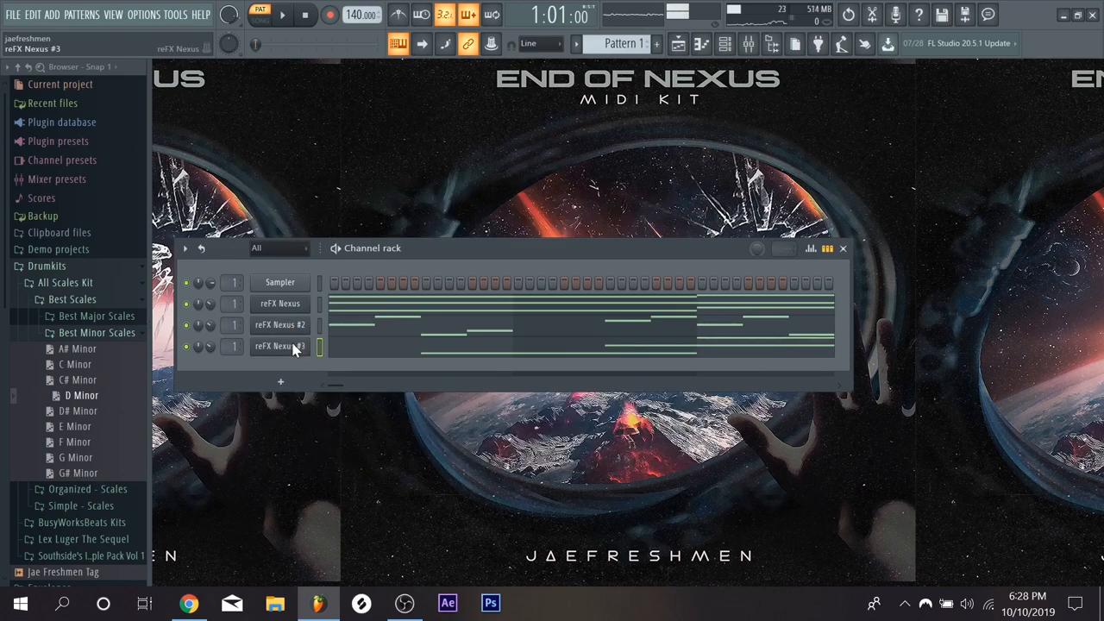
pyautogui.doubleClick(279, 346)
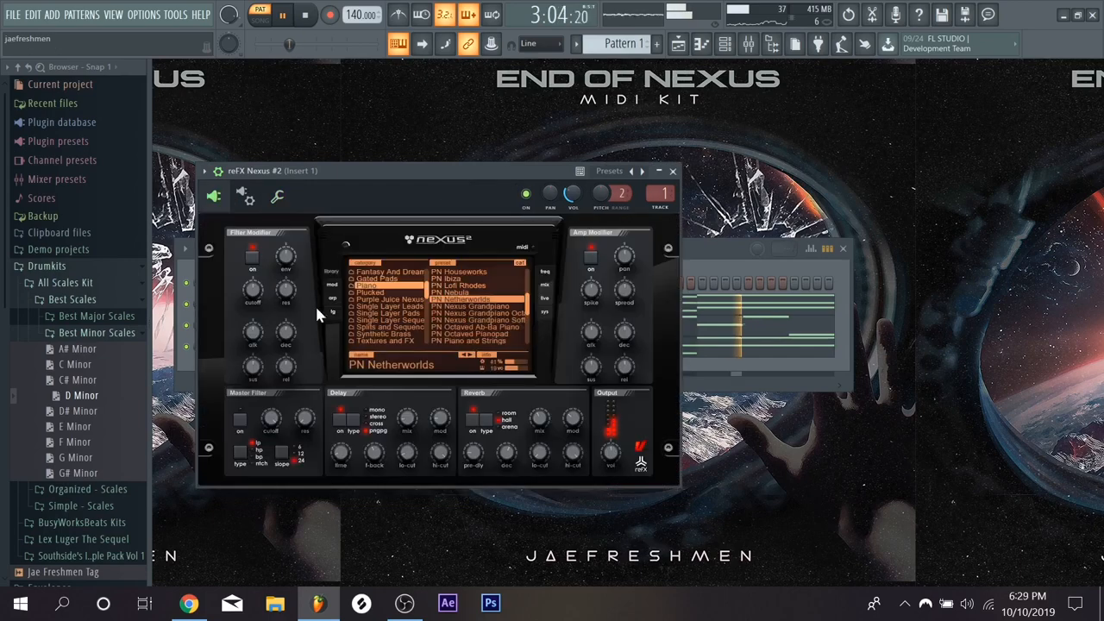
pyautogui.click(388, 299)
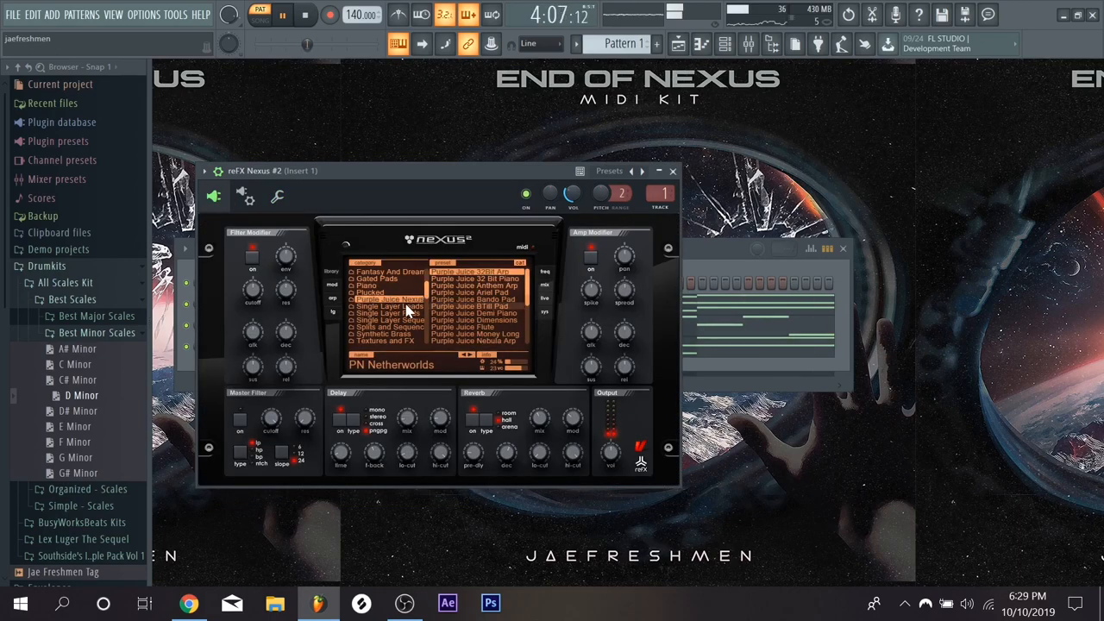
pyautogui.click(371, 292)
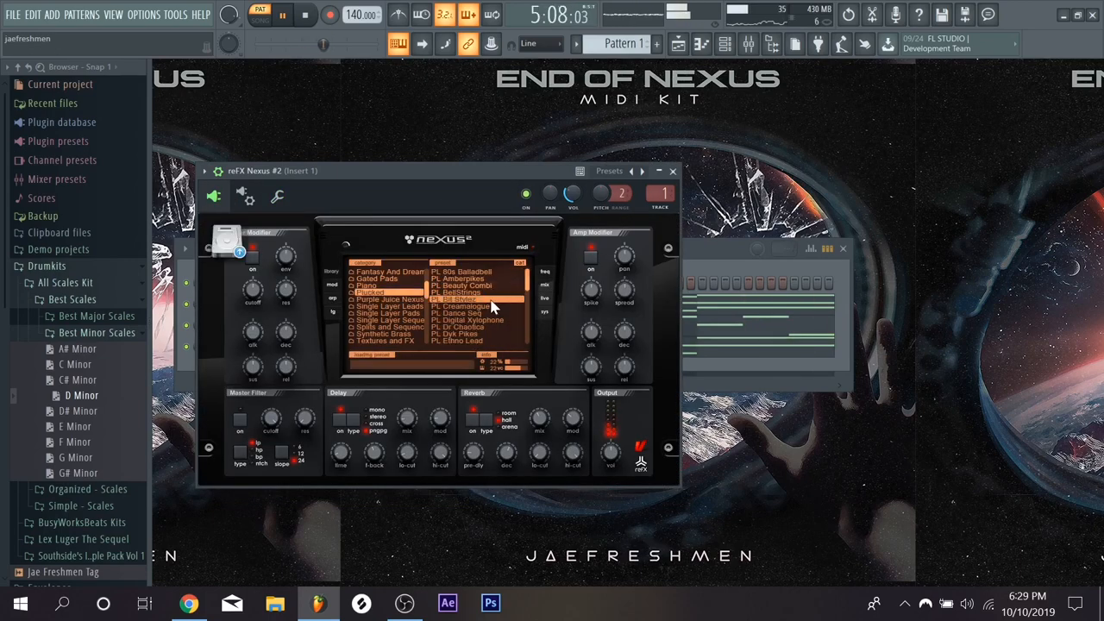
pyautogui.click(462, 278)
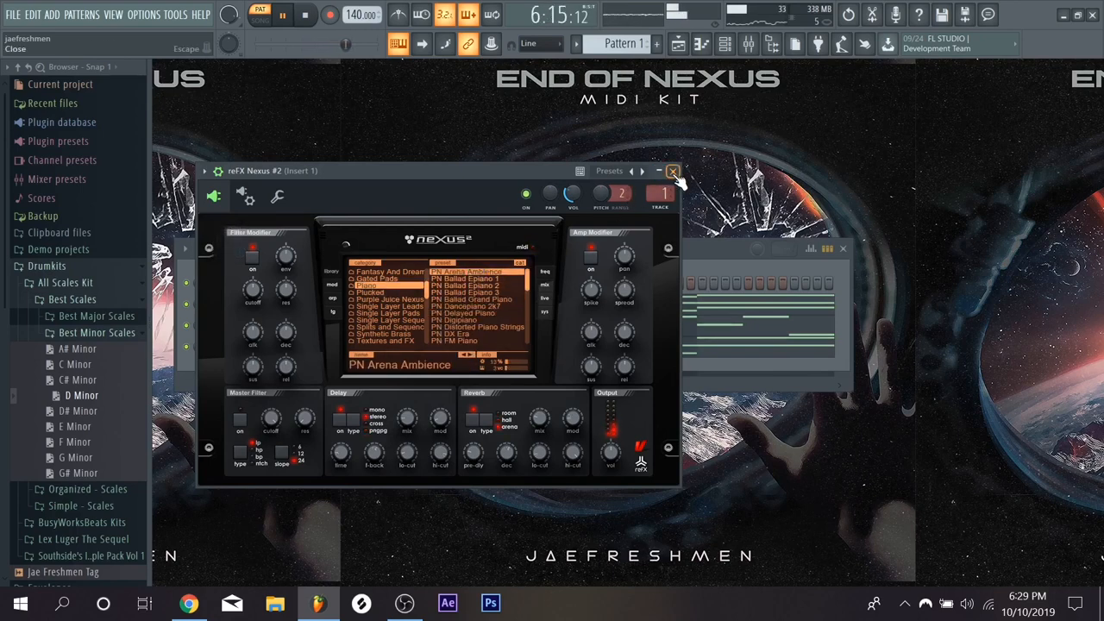
pyautogui.click(673, 170)
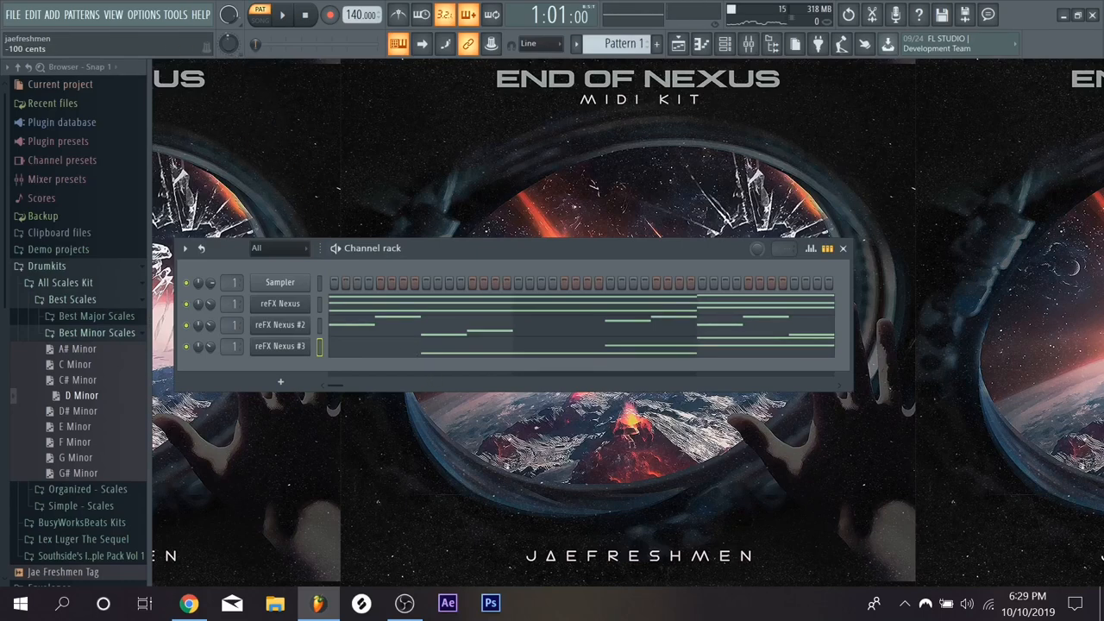
# Step: Open the Mixer on Insert 1 and show the effects plugin list
pyautogui.click(282, 15)
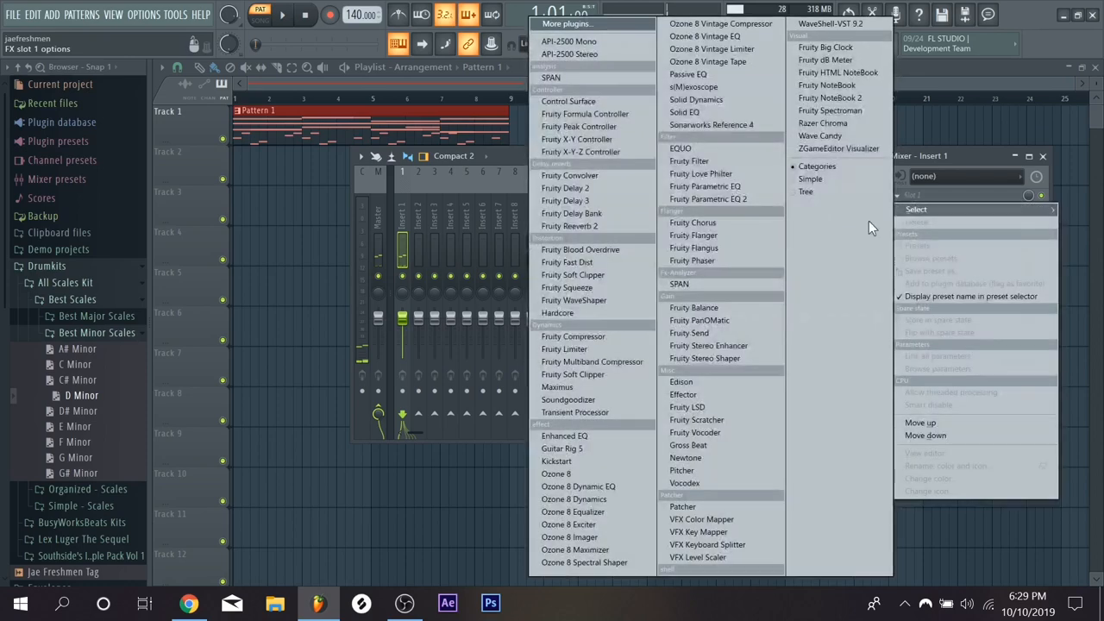
# Step: Put Gross Beat on Insert 1 and load its Momentary 1/2 Speed preset
pyautogui.click(688, 444)
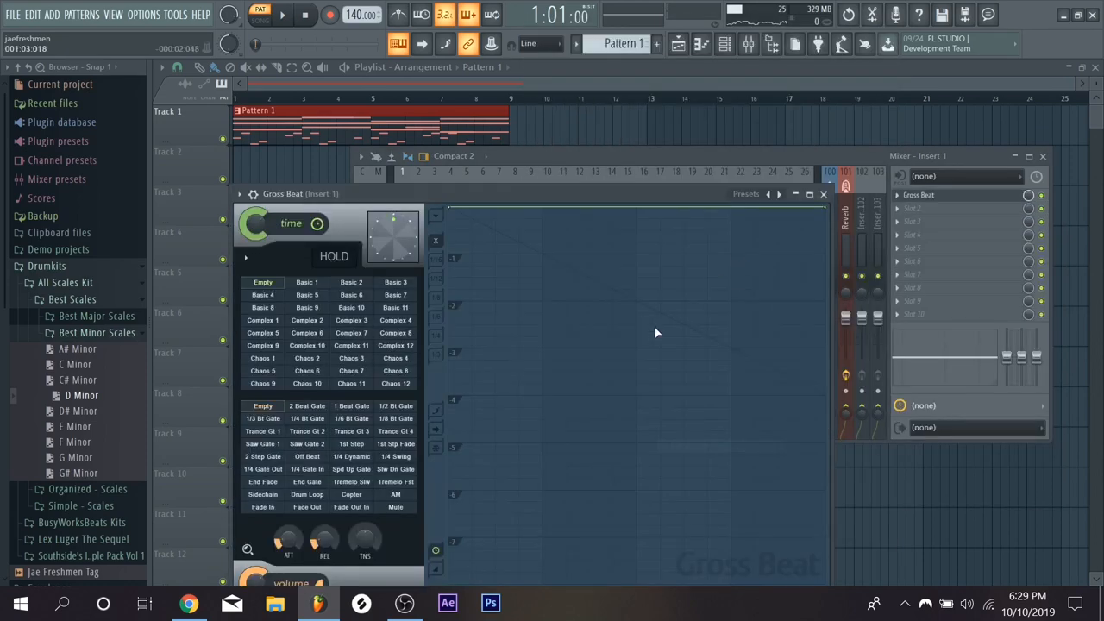
pyautogui.click(745, 194)
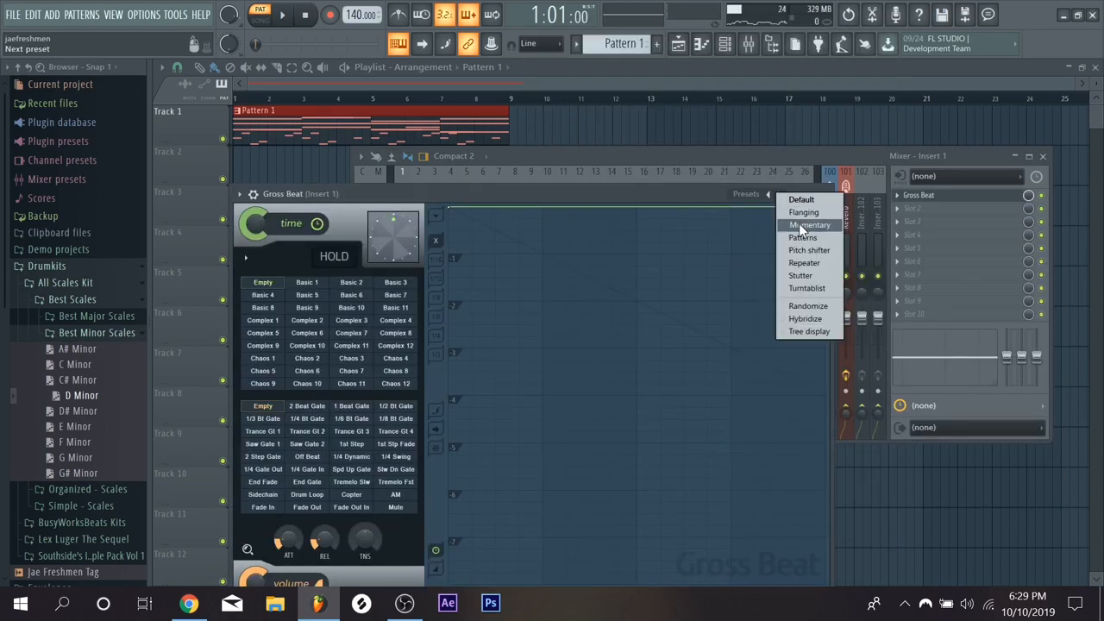
pyautogui.click(809, 225)
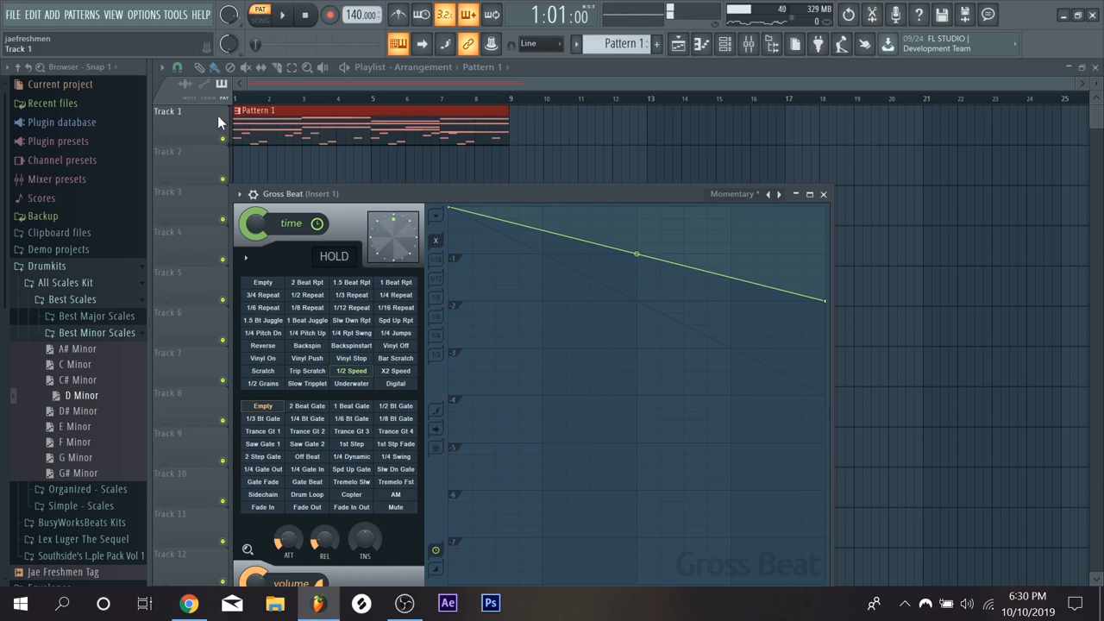
# Step: Consolidate Track 1 from track start and render it to an audio clip
pyautogui.rightClick(168, 111)
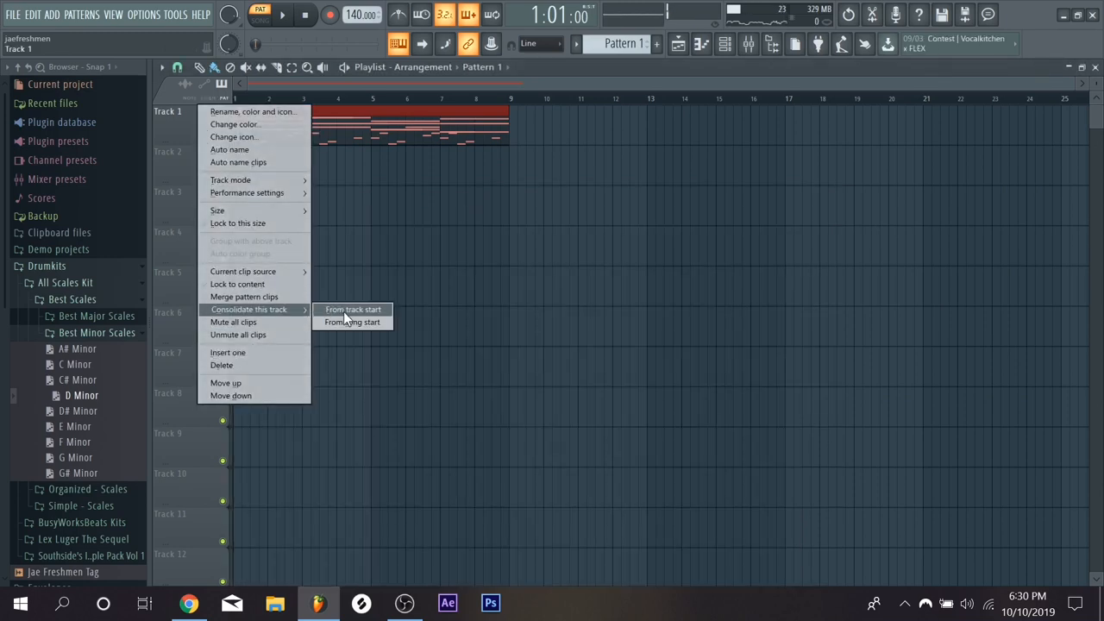
pyautogui.click(352, 309)
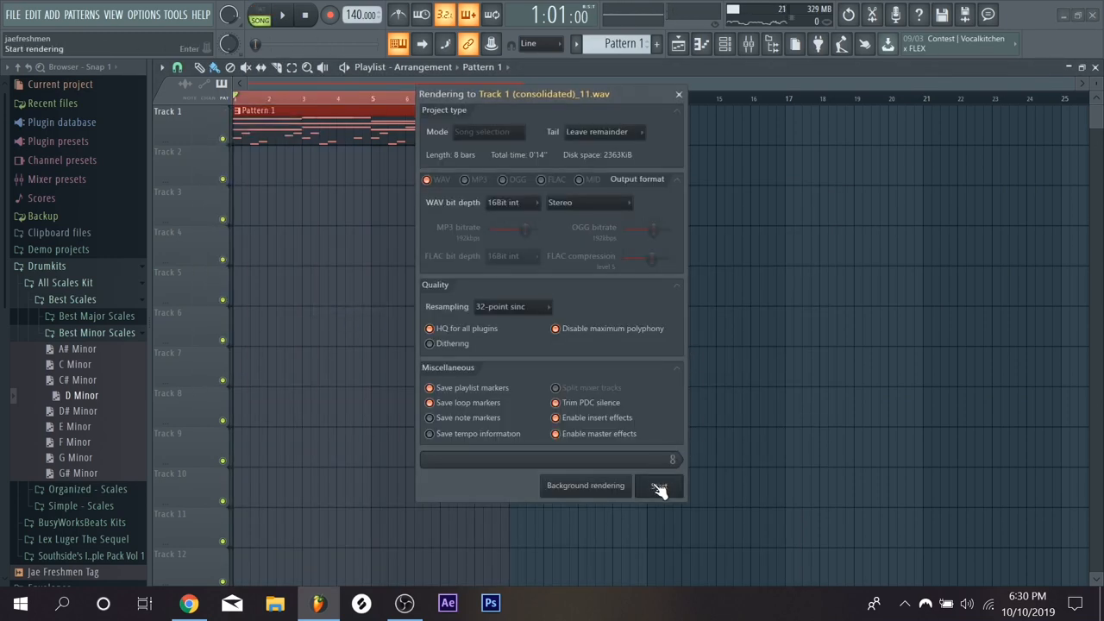
pyautogui.click(658, 485)
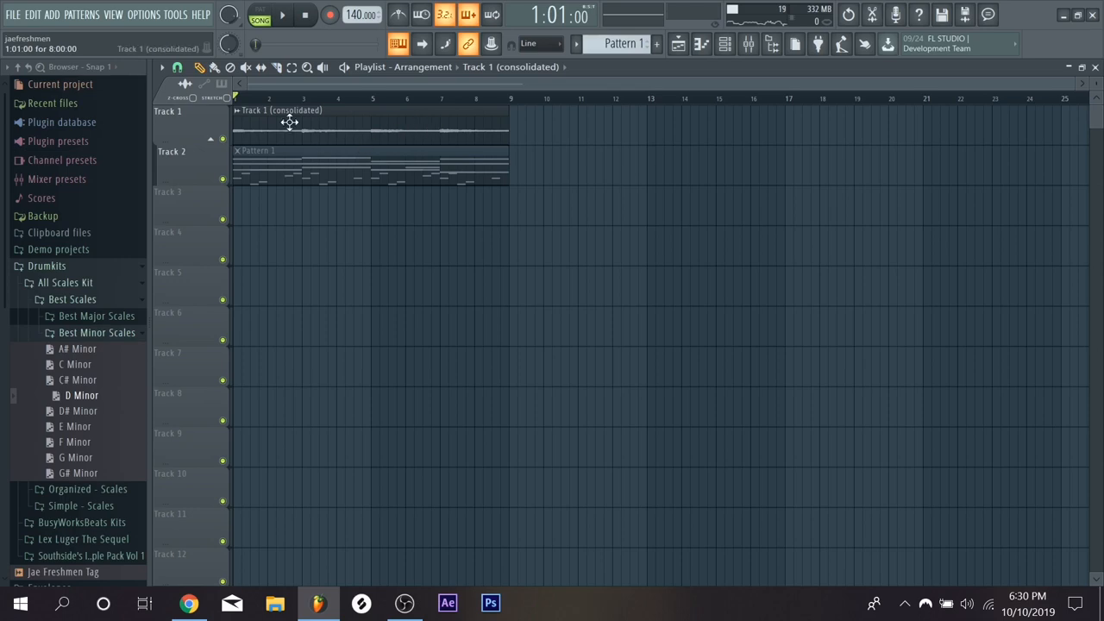
# Step: Make the consolidated clip a unique sample on Track 3 and open its Sampler settings
pyautogui.rightClick(289, 121)
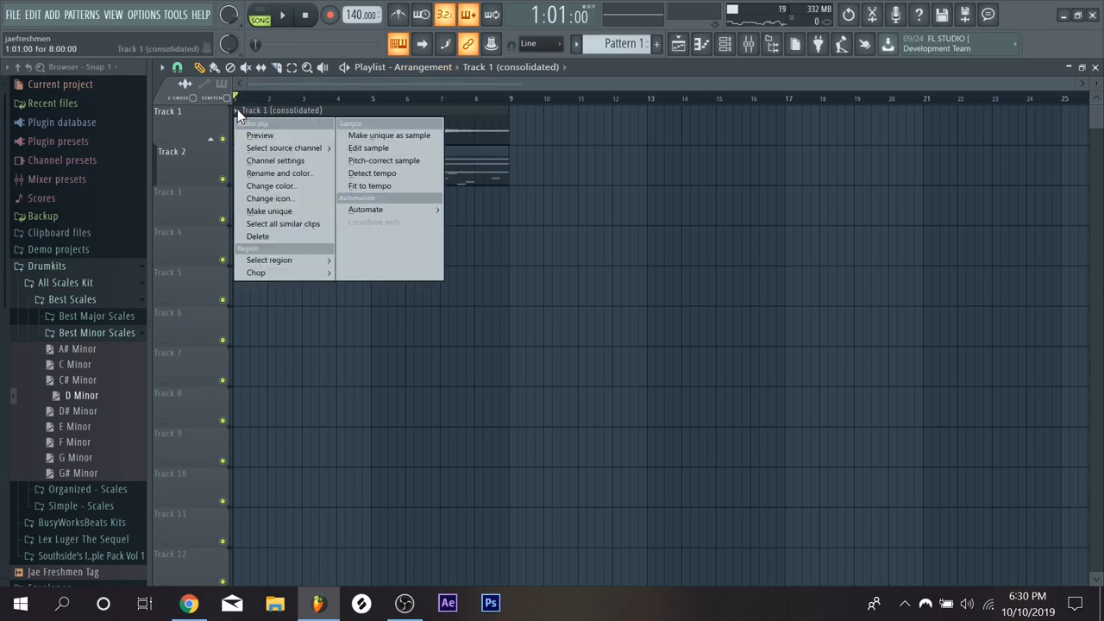
pyautogui.click(389, 135)
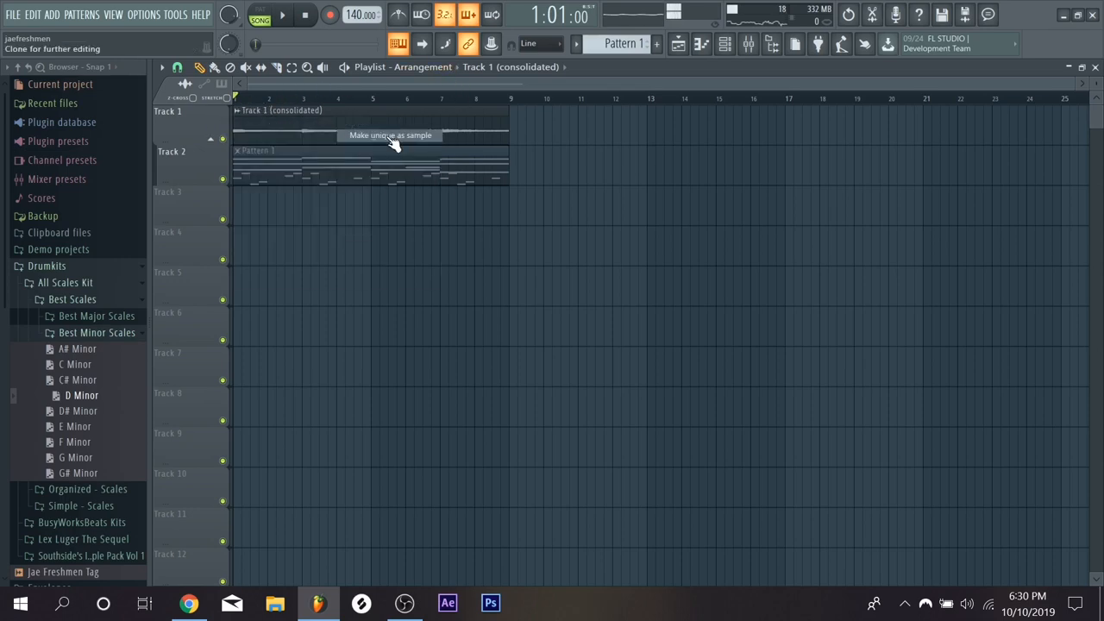
pyautogui.click(390, 135)
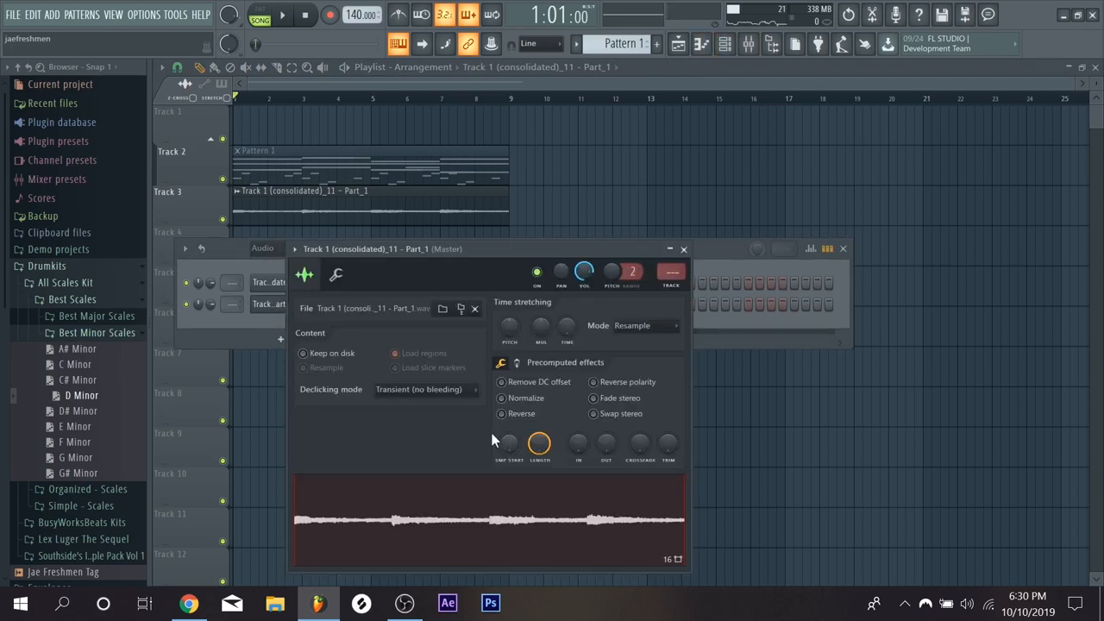
# Step: Reverse the Track 3 sample, set time stretching to Auto, and reset its pitch
pyautogui.click(501, 413)
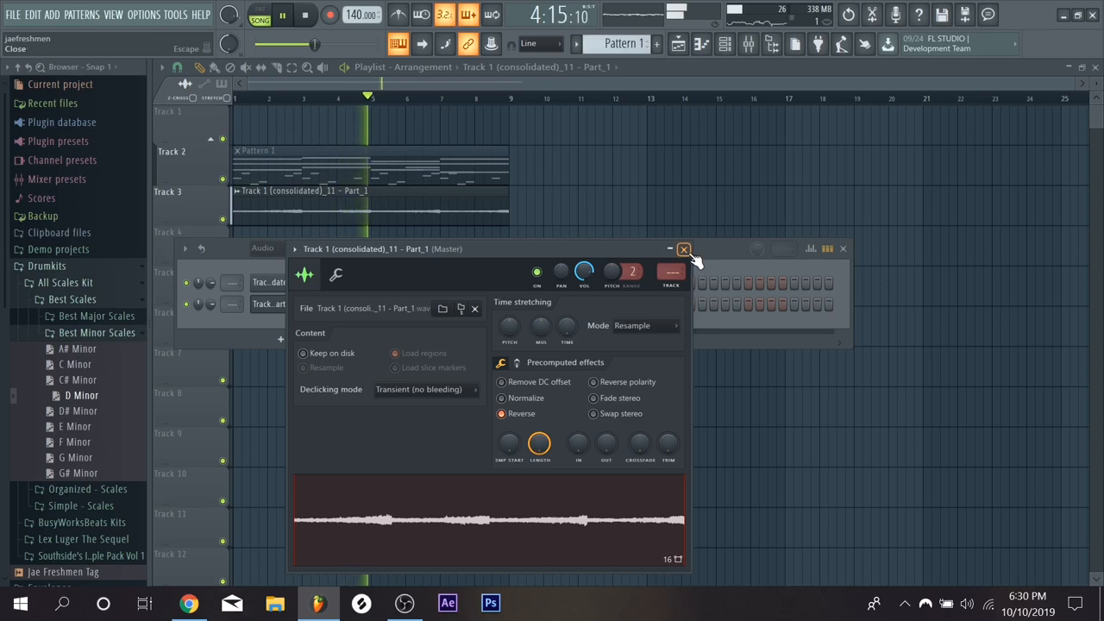
pyautogui.click(683, 249)
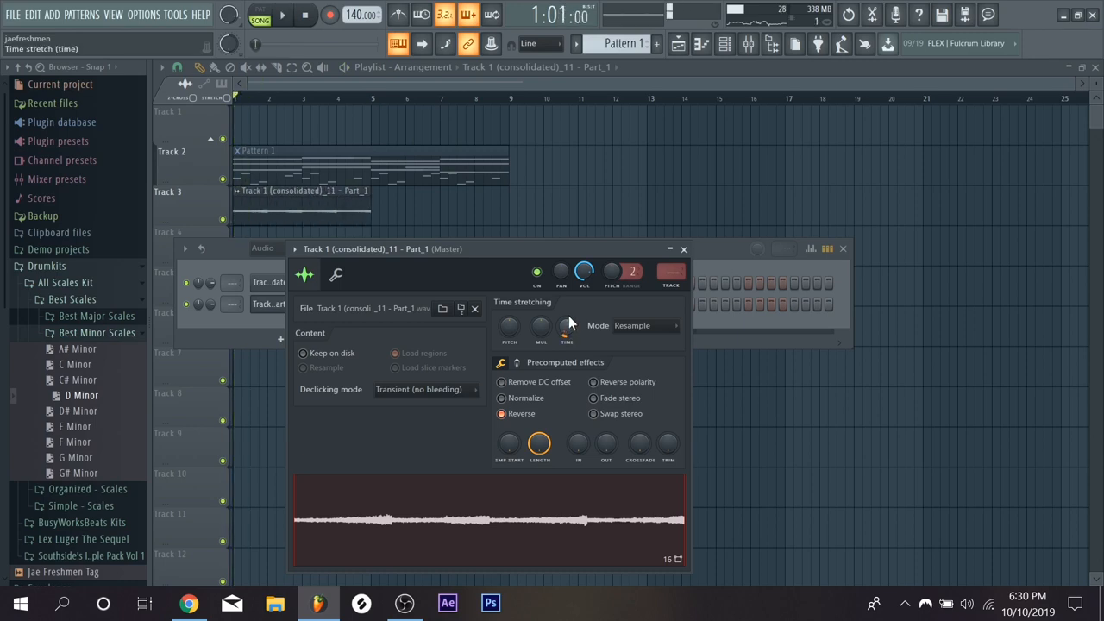
pyautogui.click(305, 14)
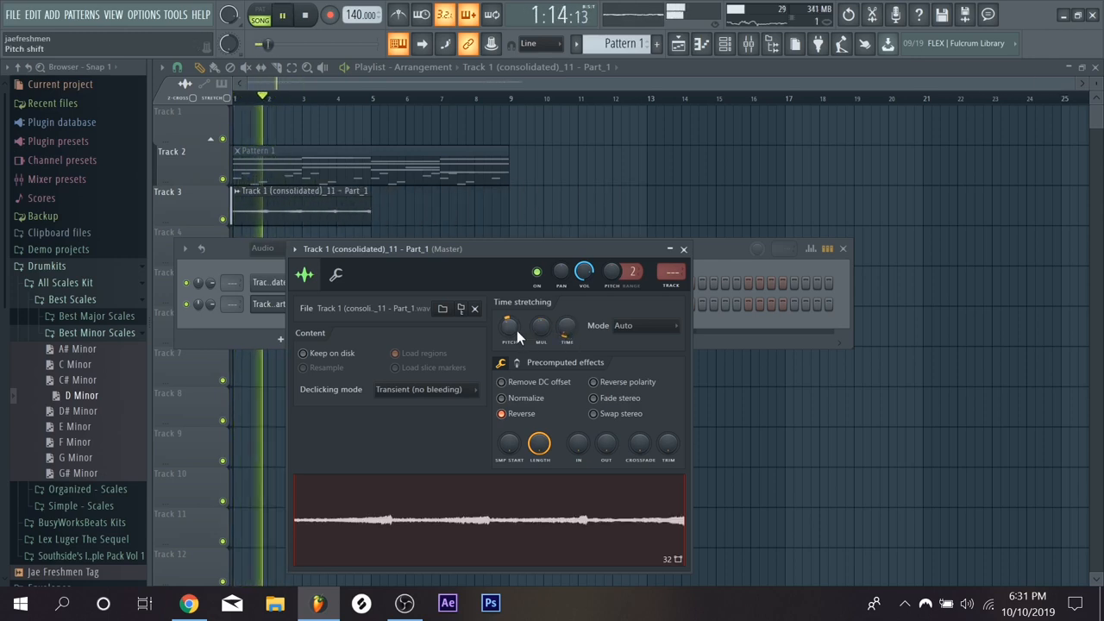
pyautogui.rightClick(539, 323)
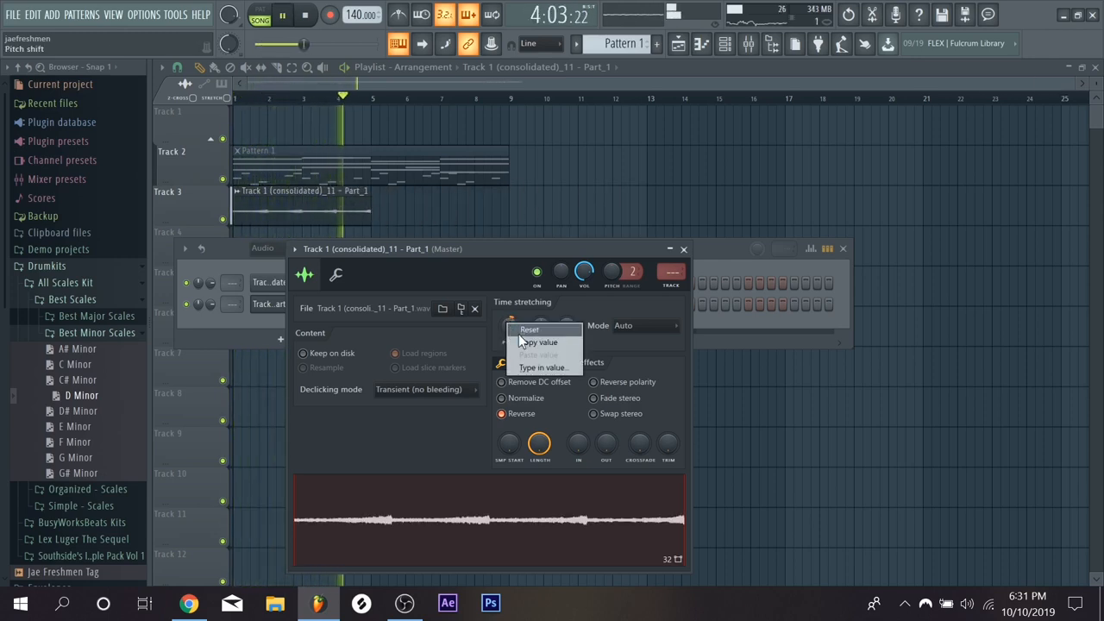
pyautogui.click(529, 330)
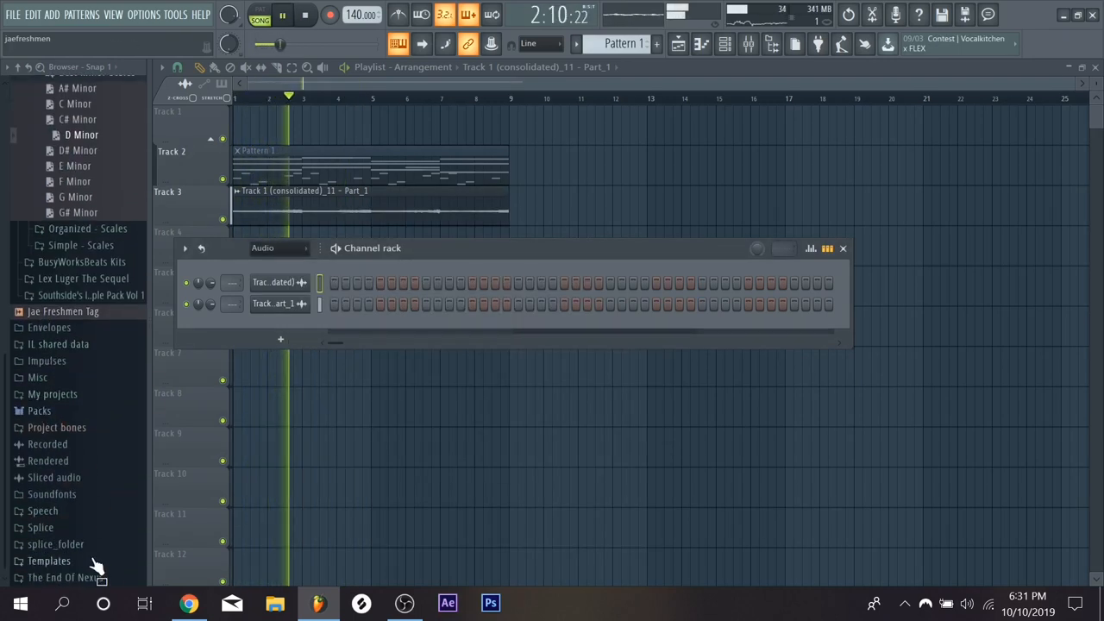
# Step: Browse to splice_folder > Samples > packs > Sonny Digital Drumkit in the browser
pyautogui.click(56, 510)
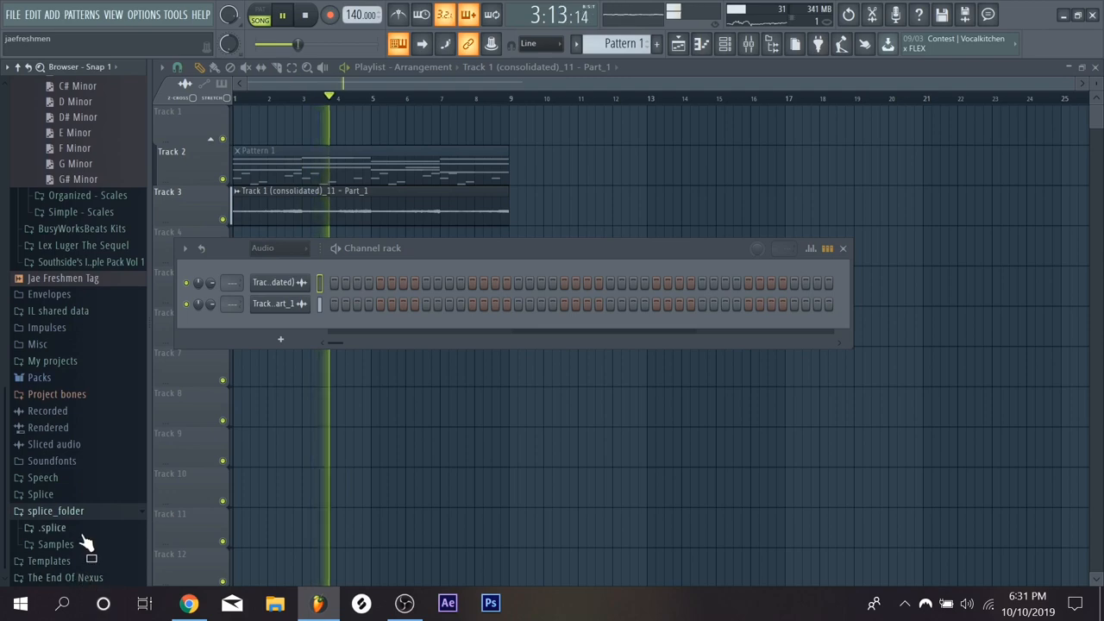
pyautogui.click(55, 527)
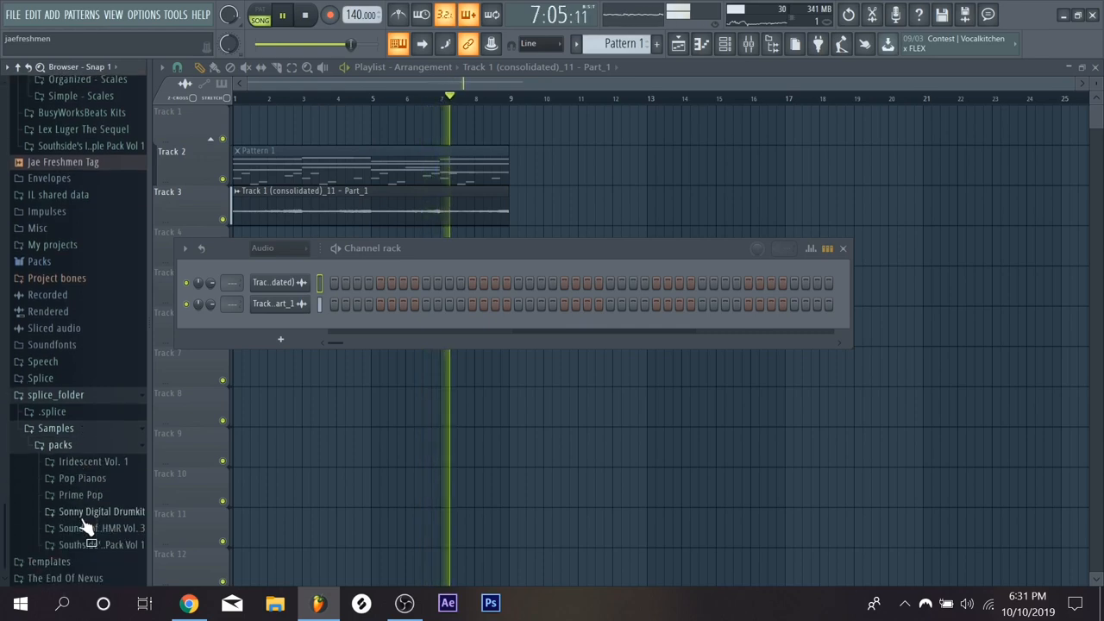
pyautogui.click(102, 510)
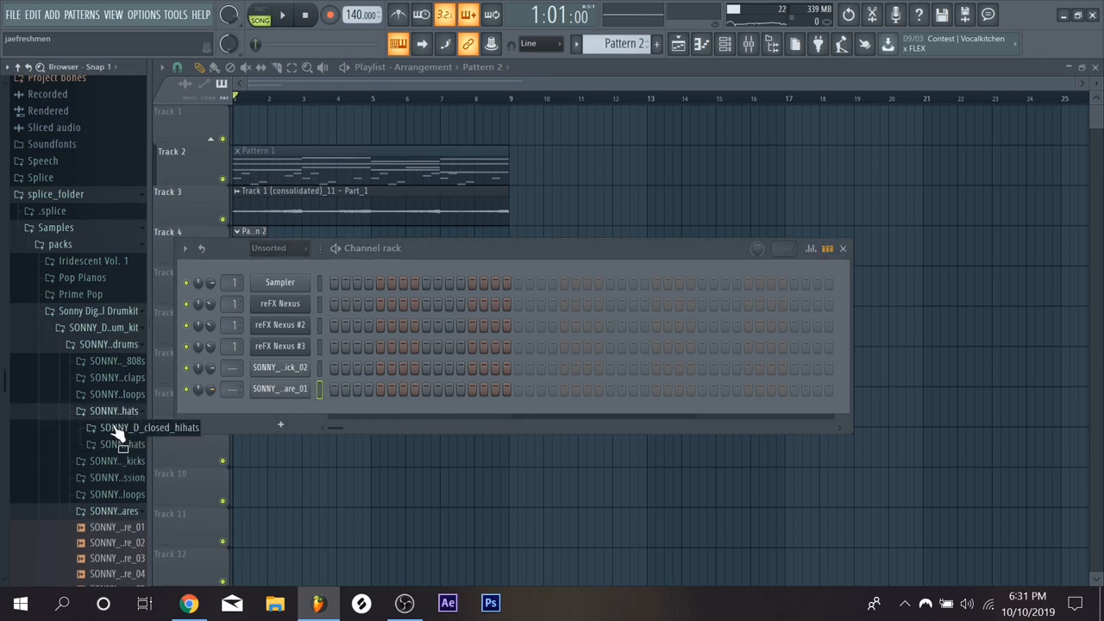
# Step: Add the Sonny Digital closed hi-hat as a Pattern 2 channel with a step pattern
pyautogui.moveTo(125, 423); pyautogui.dragTo(330, 436)
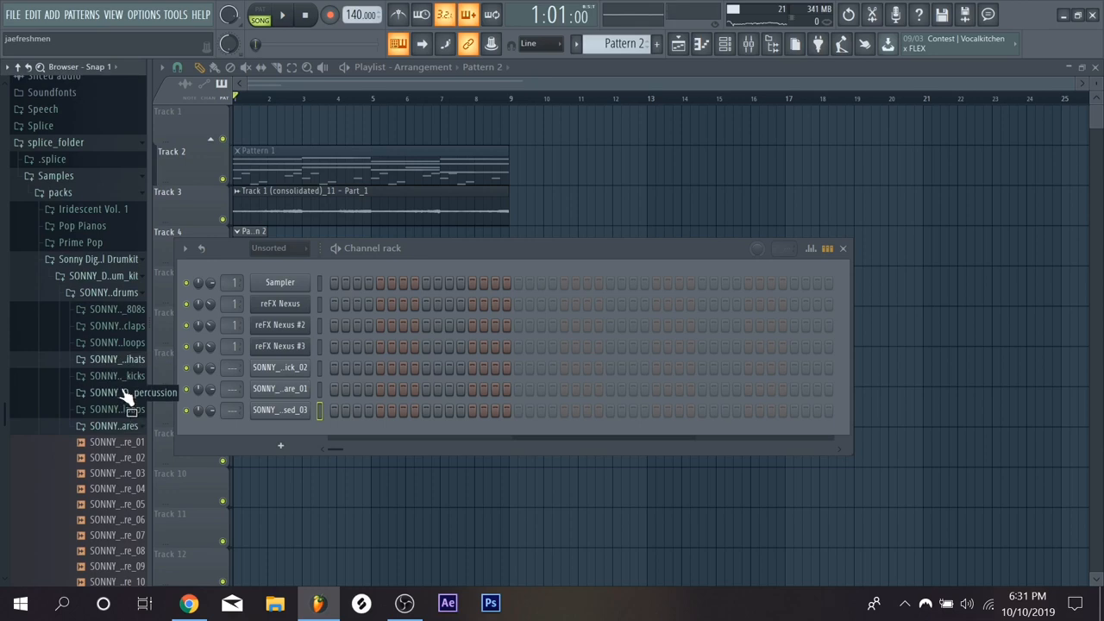
pyautogui.rightClick(279, 410)
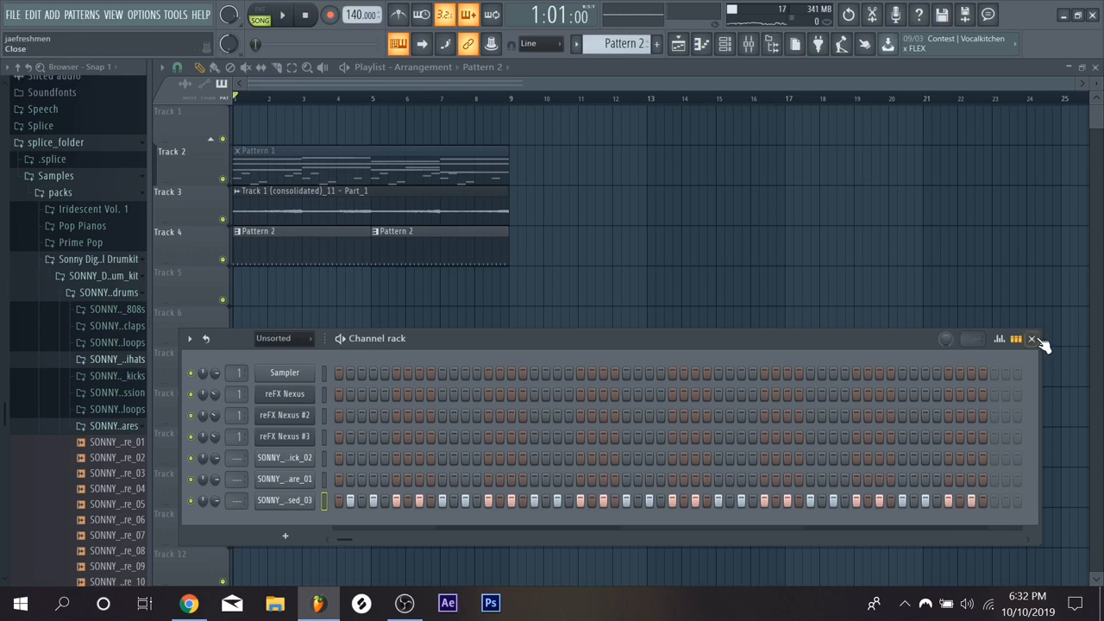
pyautogui.click(1032, 338)
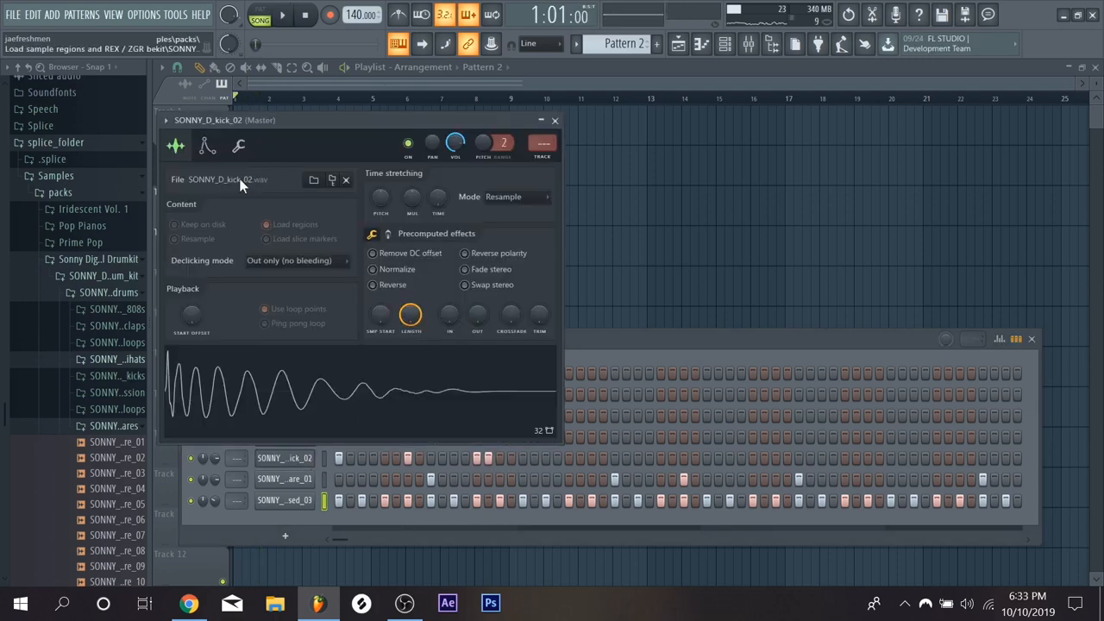
# Step: Close the kick_02 Sampler settings window
pyautogui.click(238, 146)
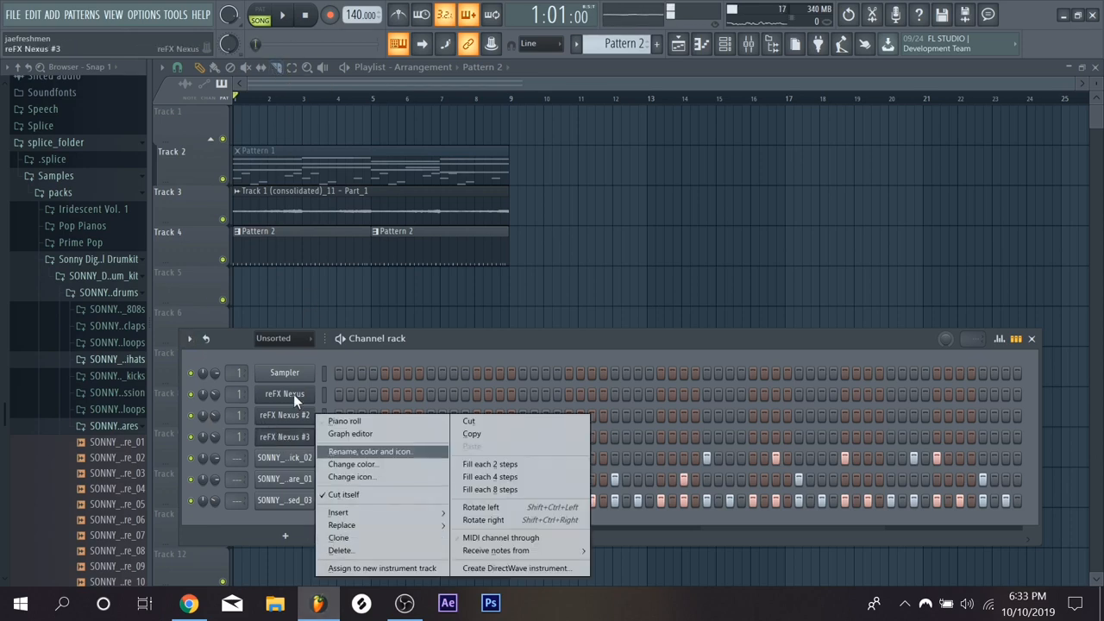
# Step: Drag a Sonny Digital 808 sample into the Channel rack and open its options
pyautogui.click(284, 393)
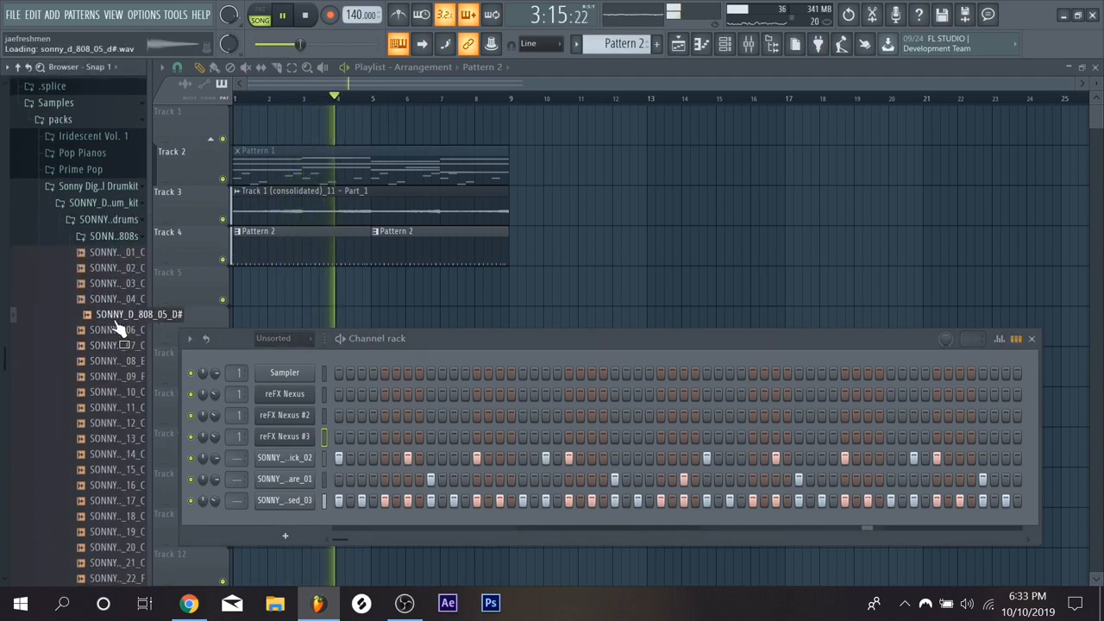
pyautogui.moveTo(138, 314); pyautogui.dragTo(311, 475)
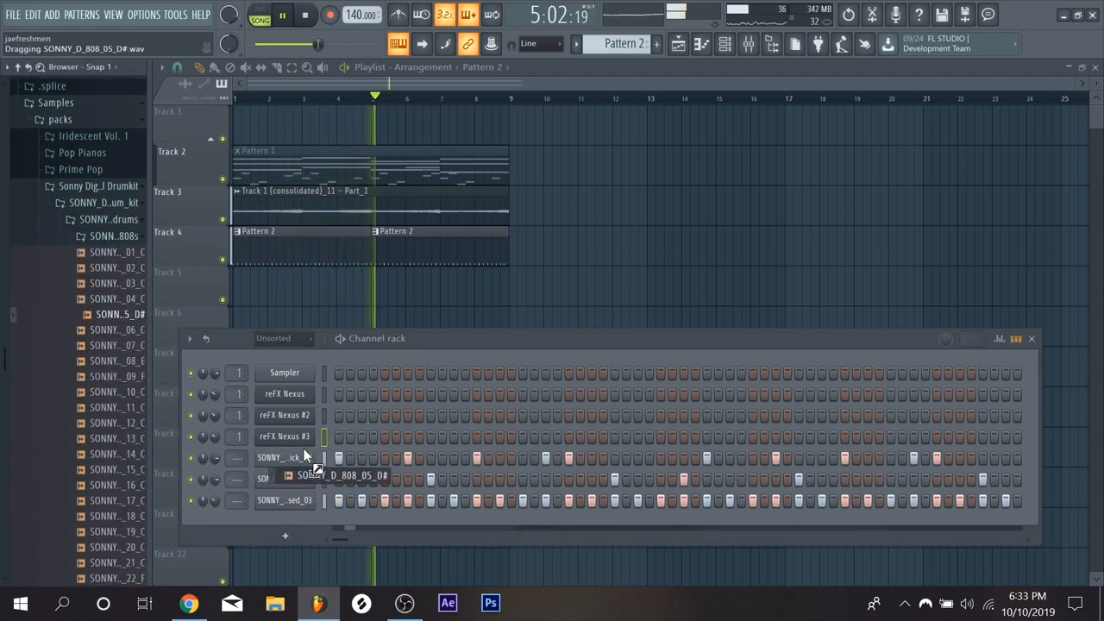
pyautogui.rightClick(283, 457)
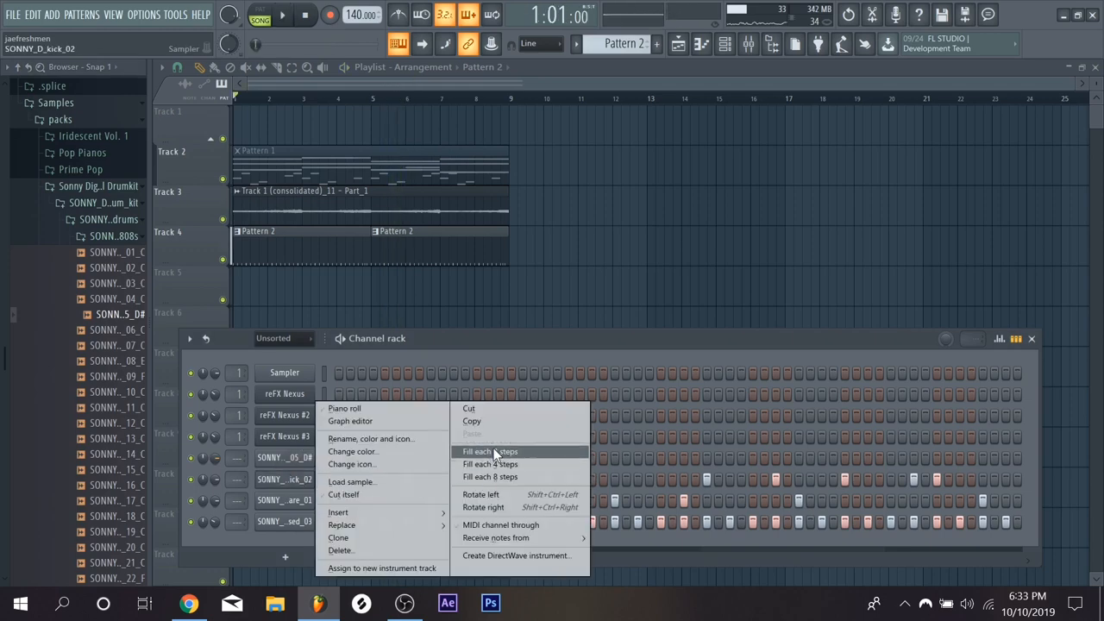
pyautogui.moveTo(483, 433)
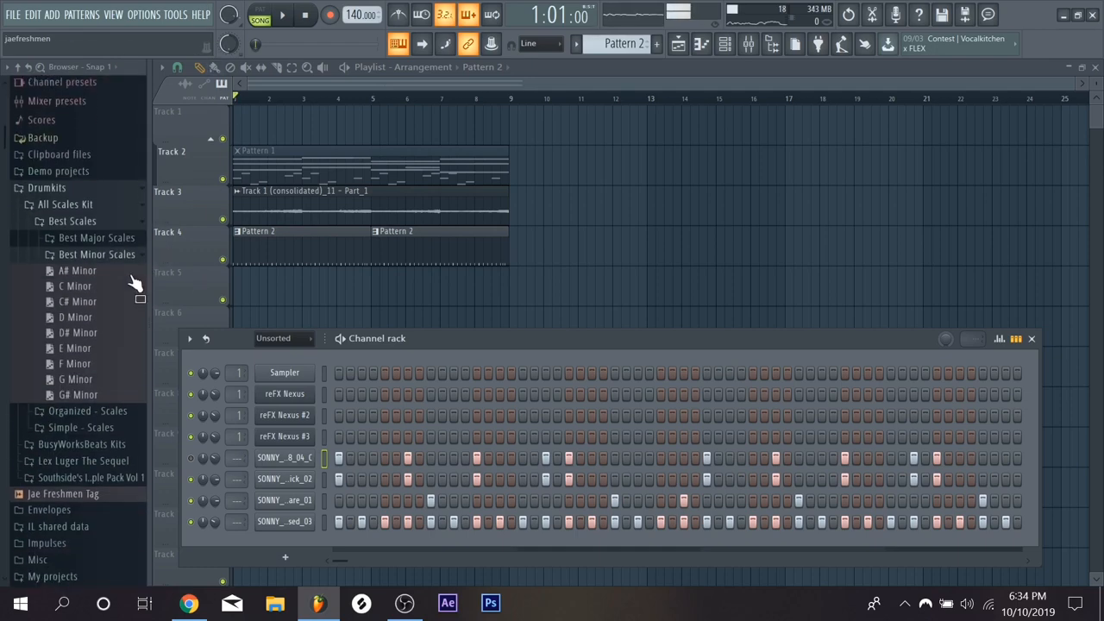
# Step: Drop A - Harmonic Minor.mid from Organized - Scales onto the Sampler, then cut its notes
pyautogui.scroll(-3)
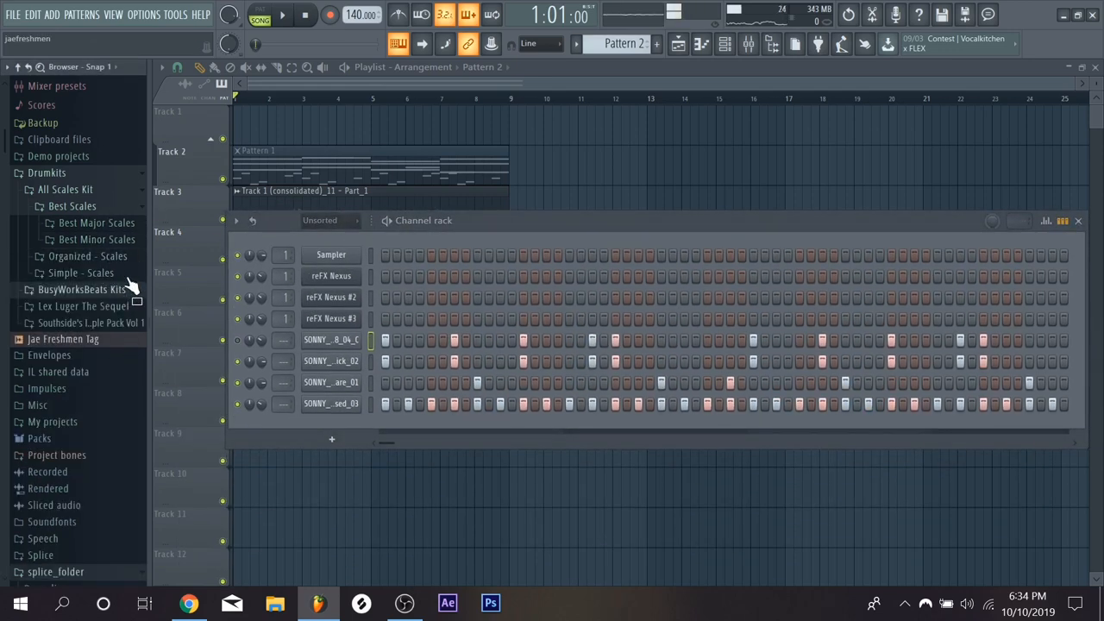
pyautogui.click(87, 257)
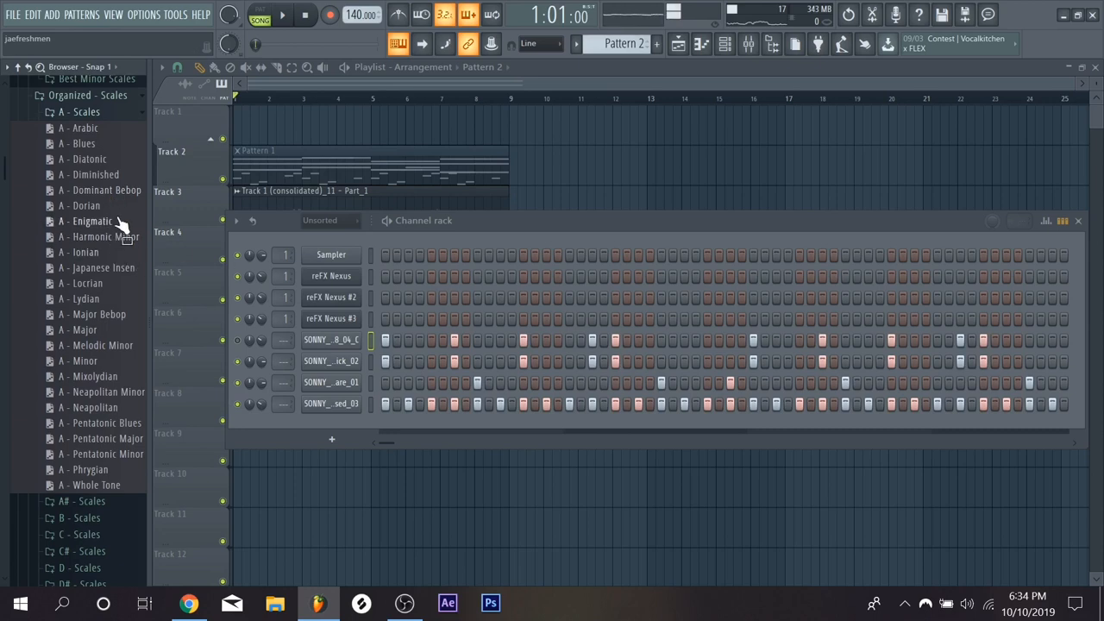
pyautogui.moveTo(104, 236); pyautogui.dragTo(332, 284)
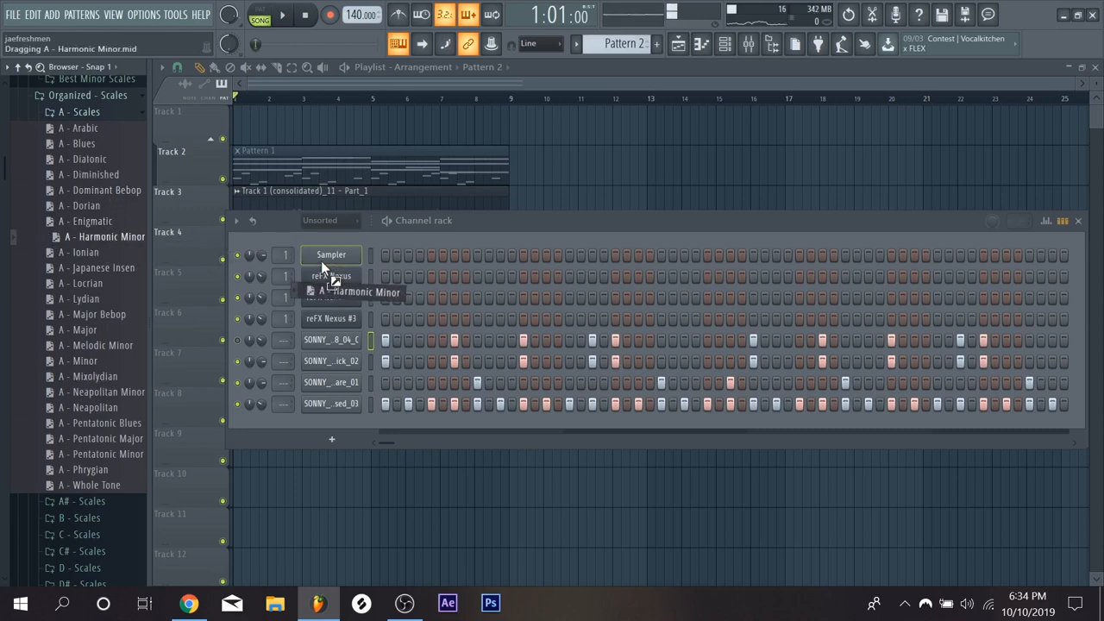
pyautogui.rightClick(330, 254)
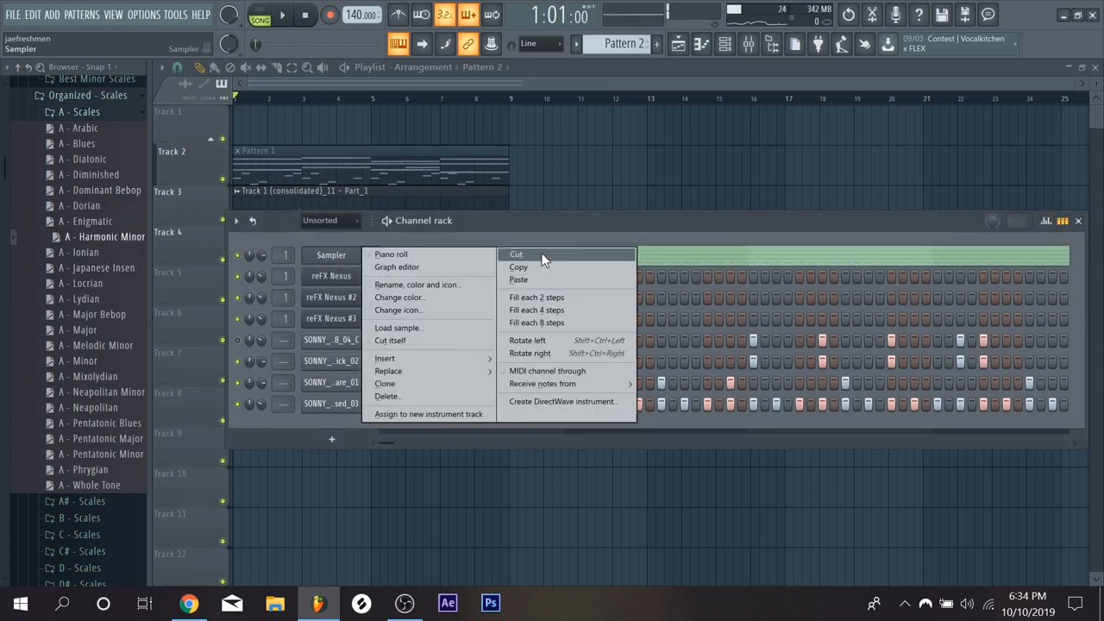
pyautogui.click(517, 254)
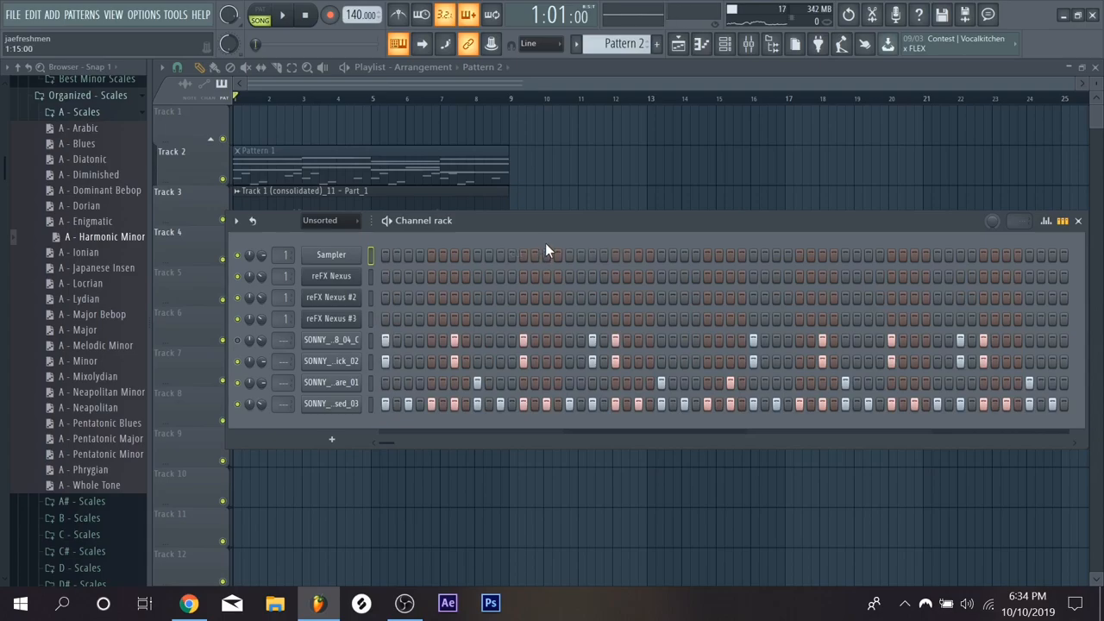